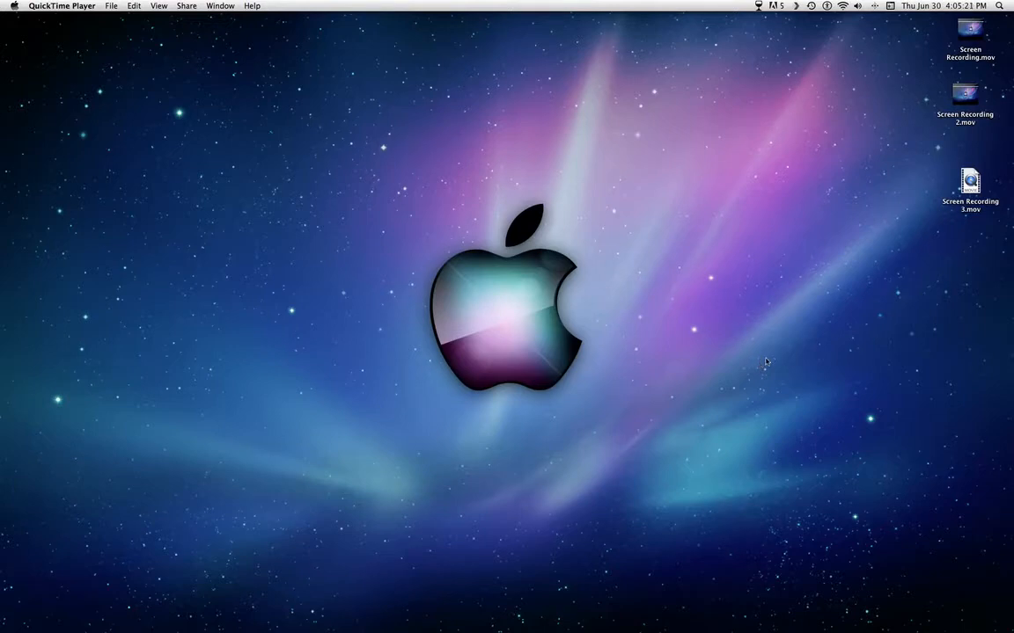
pyautogui.moveTo(850, 108)
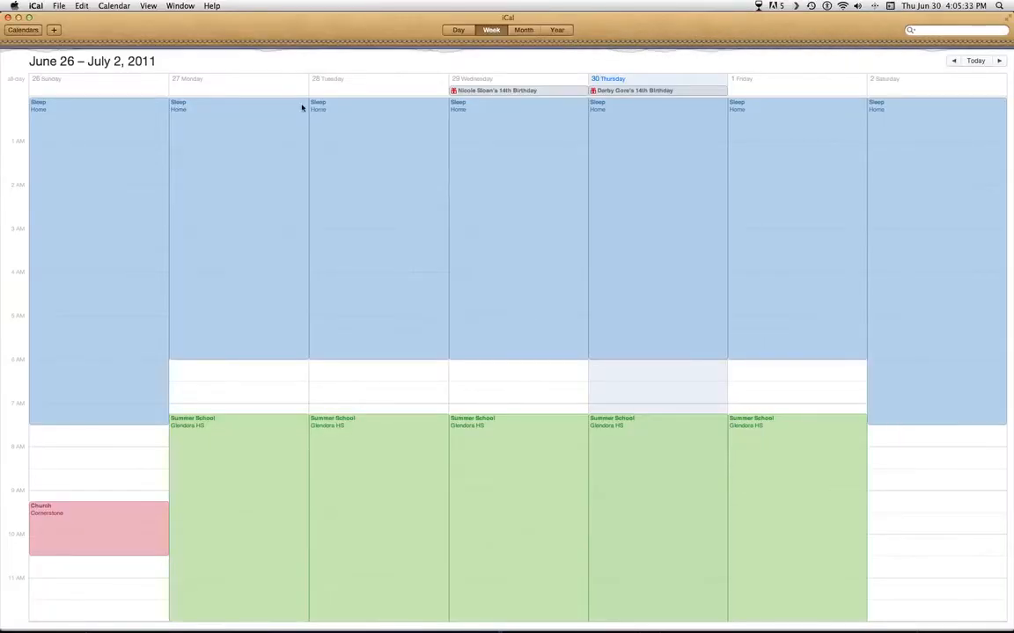
# Step back week by week to June 5–11, 2011 and scroll through its events.
pyautogui.click(954, 60)
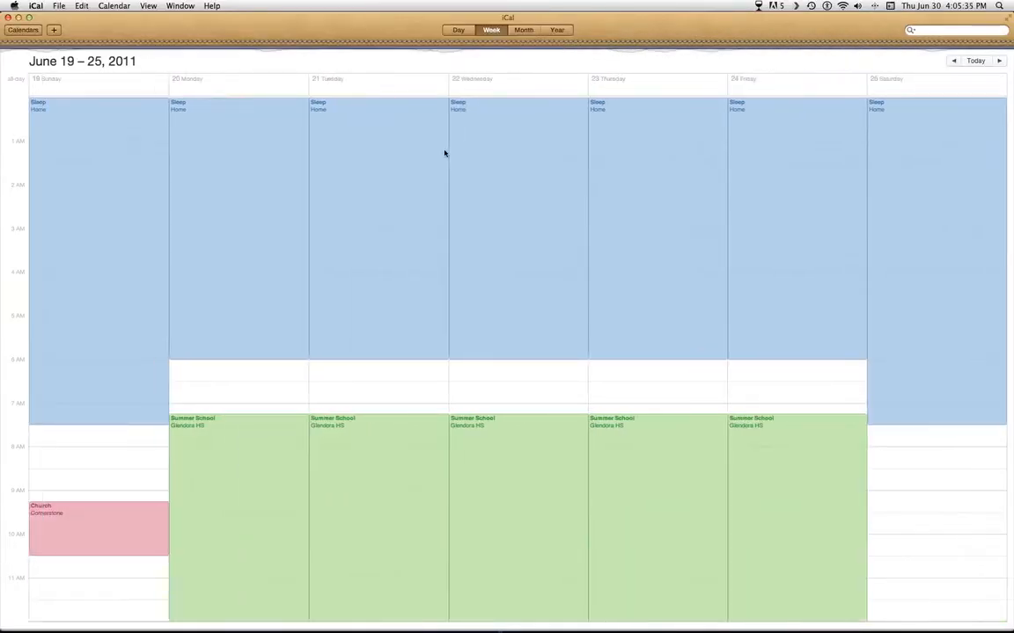
pyautogui.moveTo(380, 148)
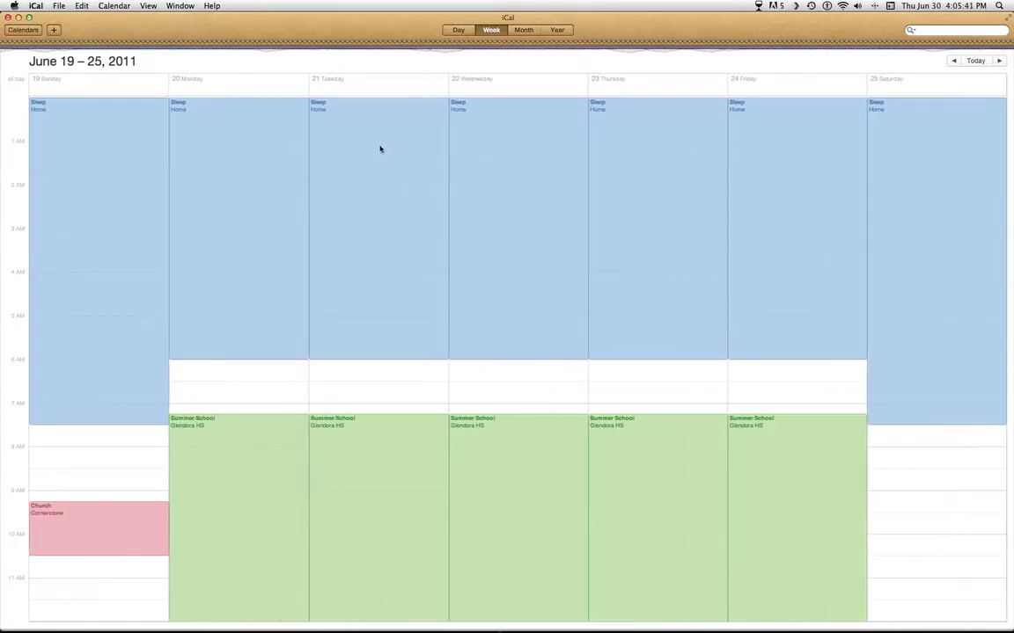
pyautogui.click(953, 61)
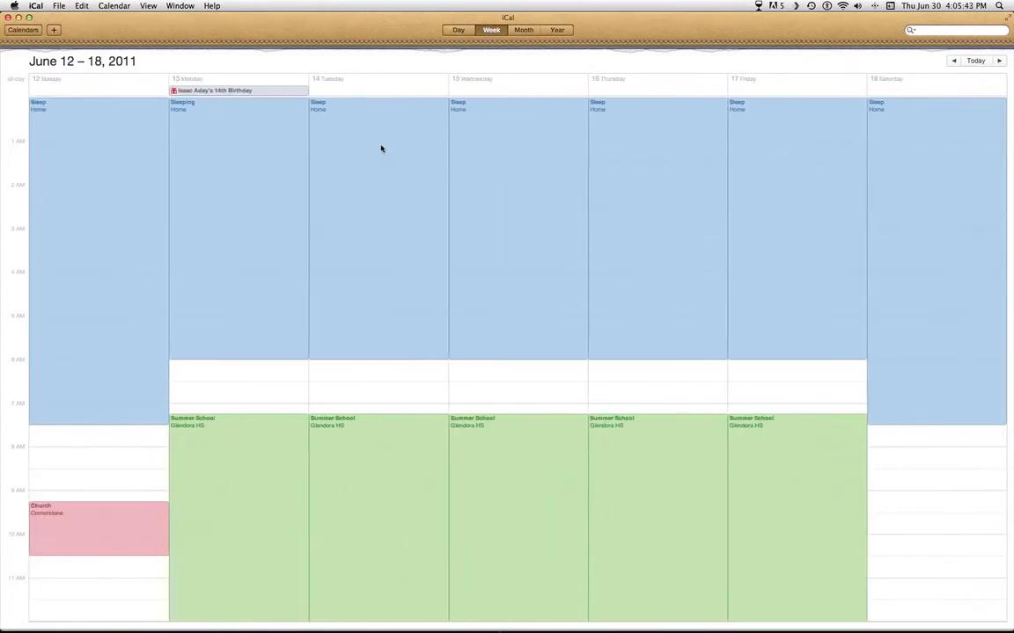
pyautogui.click(954, 61)
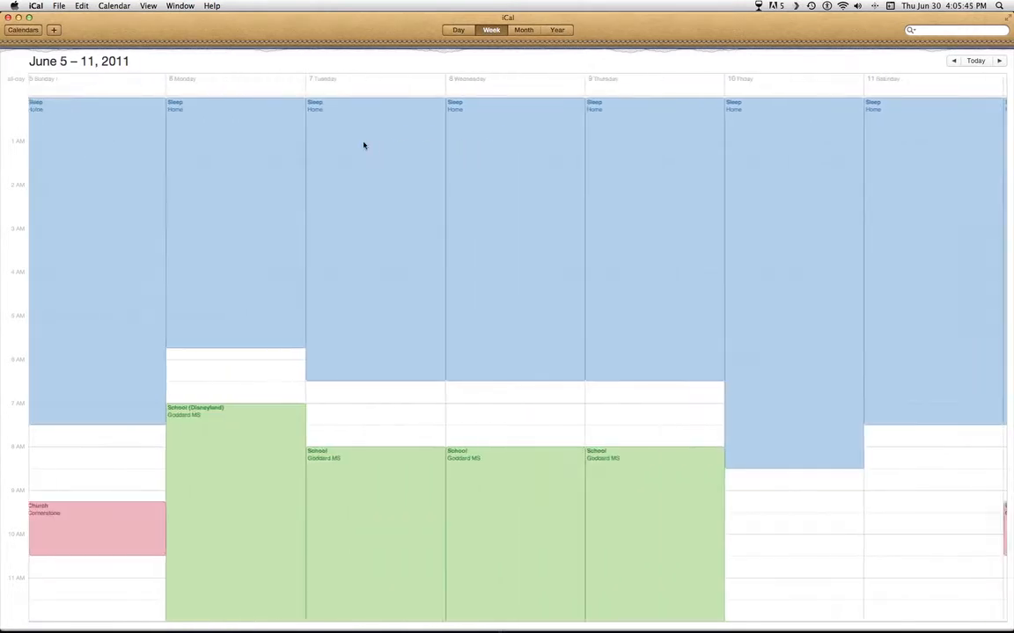
pyautogui.scroll(-3)
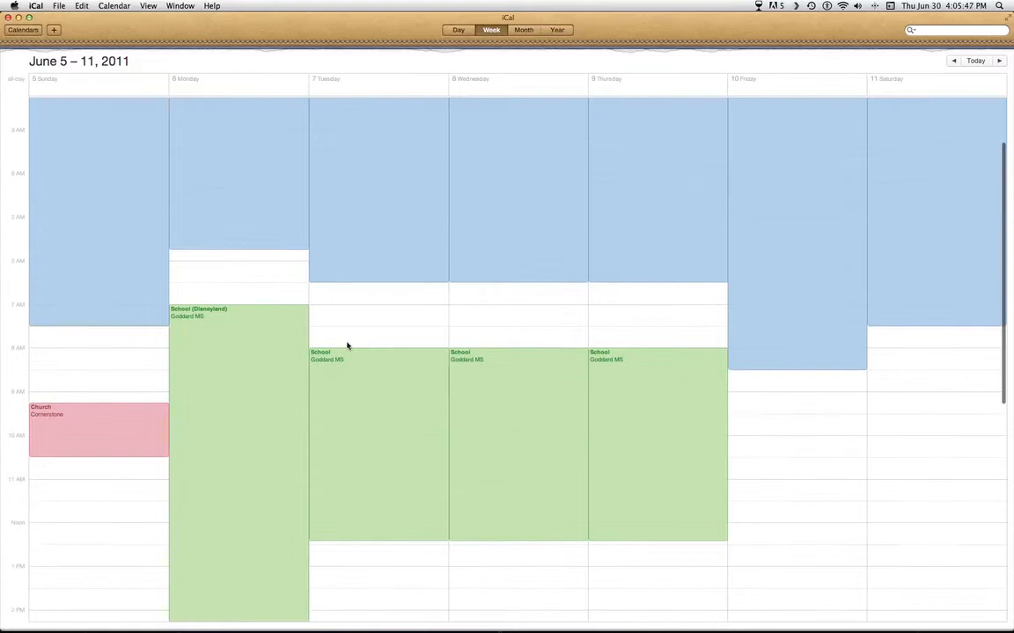
pyautogui.scroll(3)
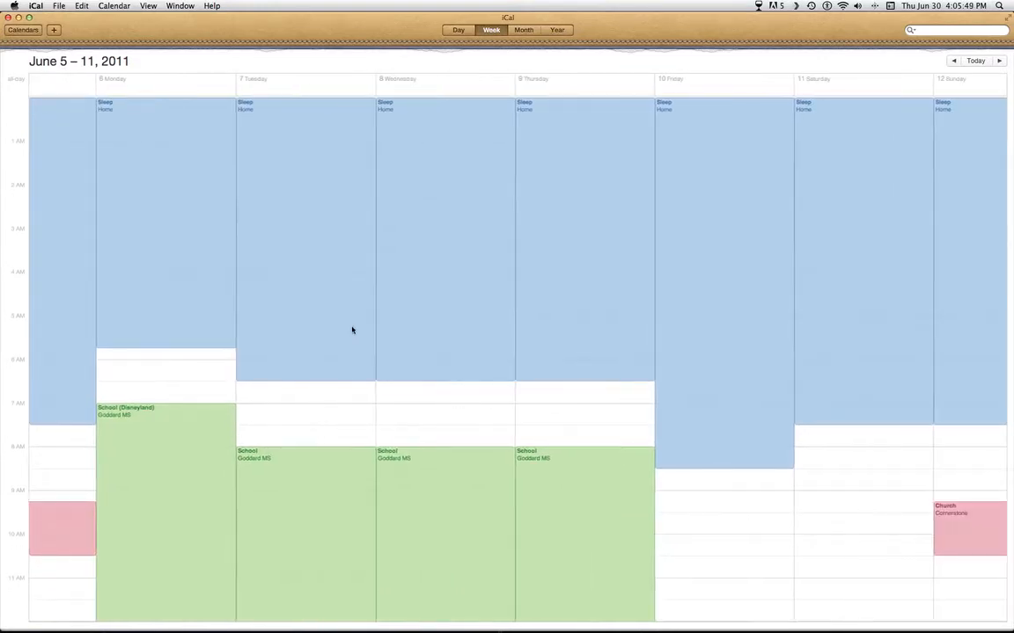
pyautogui.click(953, 61)
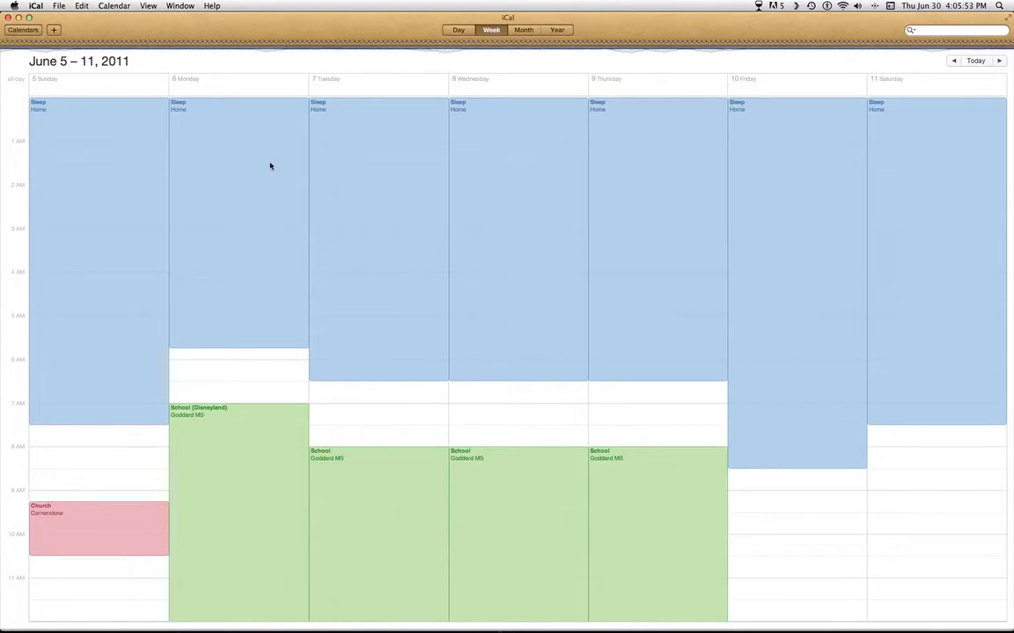
pyautogui.moveTo(326, 213)
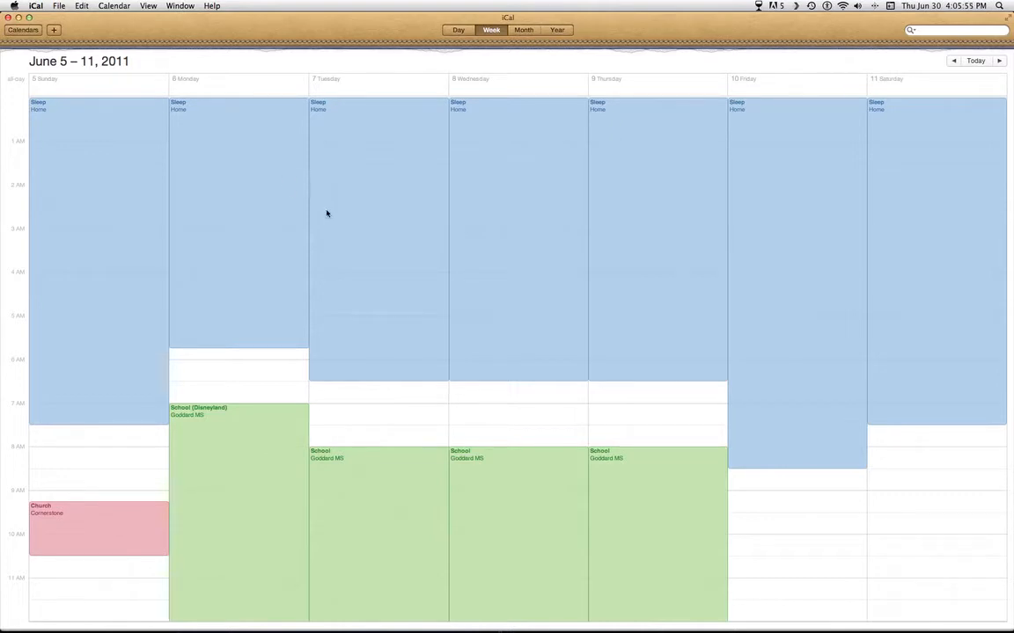
pyautogui.moveTo(365, 144)
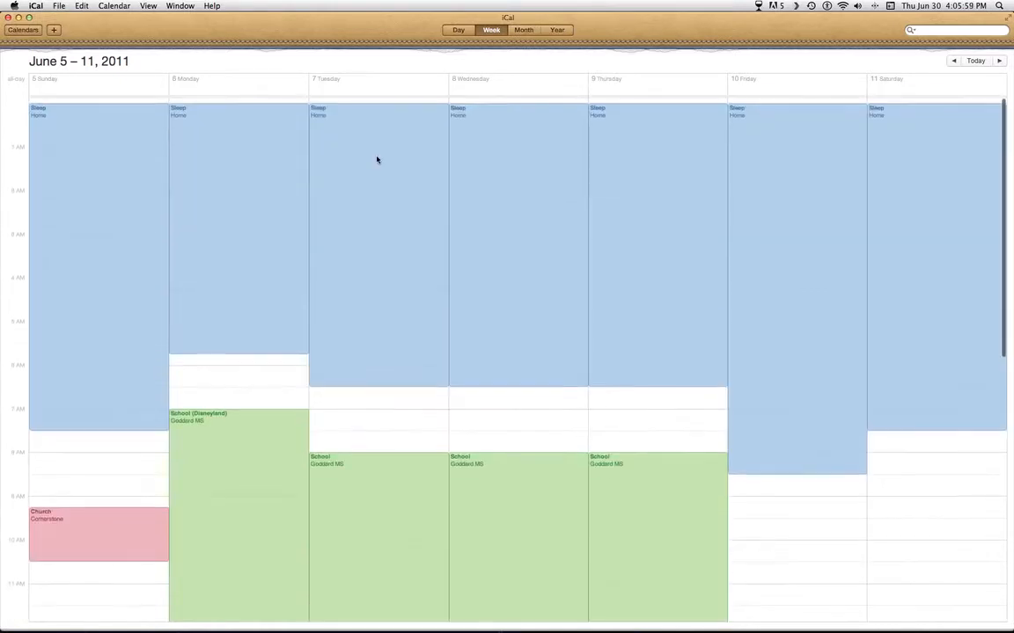
pyautogui.scroll(-3)
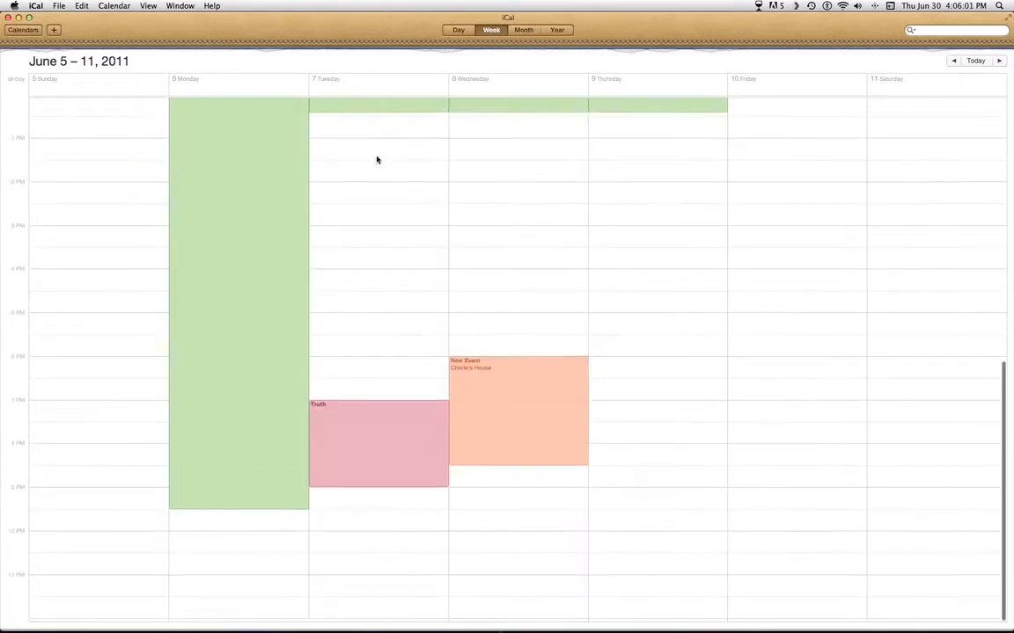
pyautogui.scroll(3)
pyautogui.write('quic')
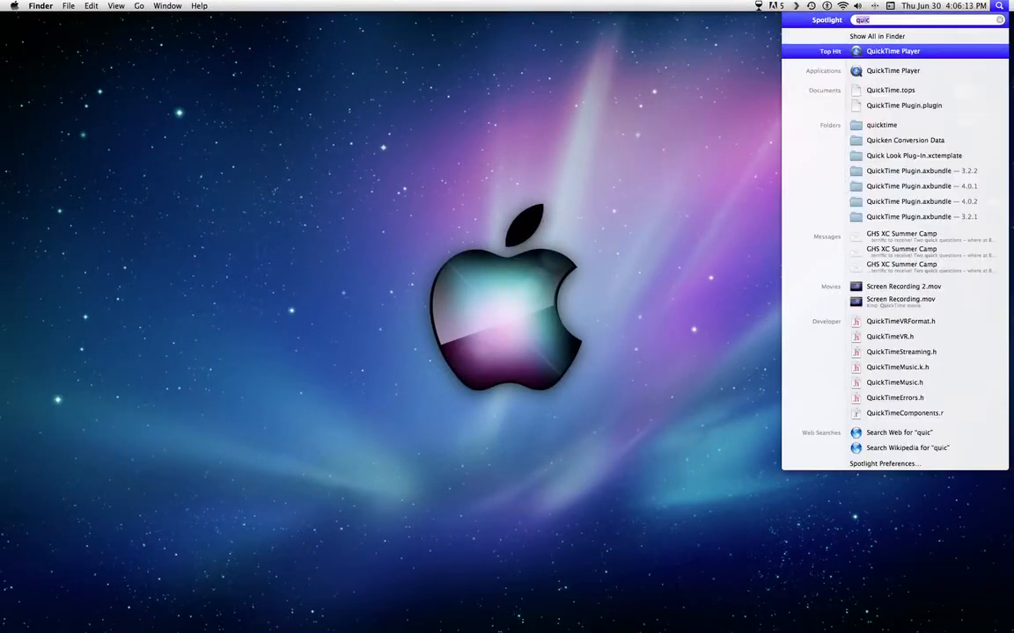
# Search Spotlight for 'ipr' and launch iProcrastinate from the results.
pyautogui.write('ipr')
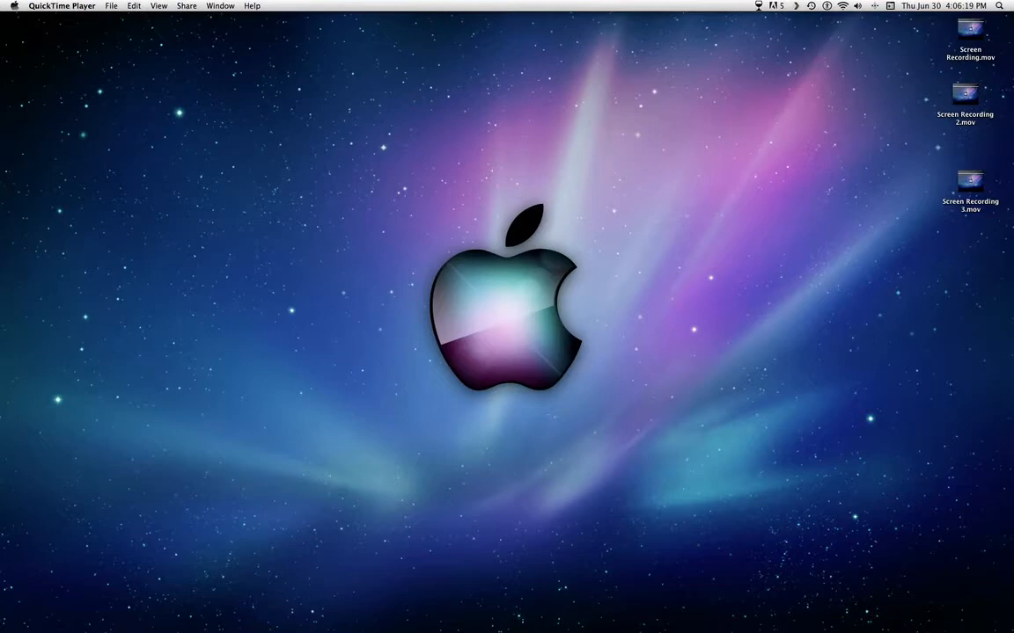
pyautogui.click(999, 7)
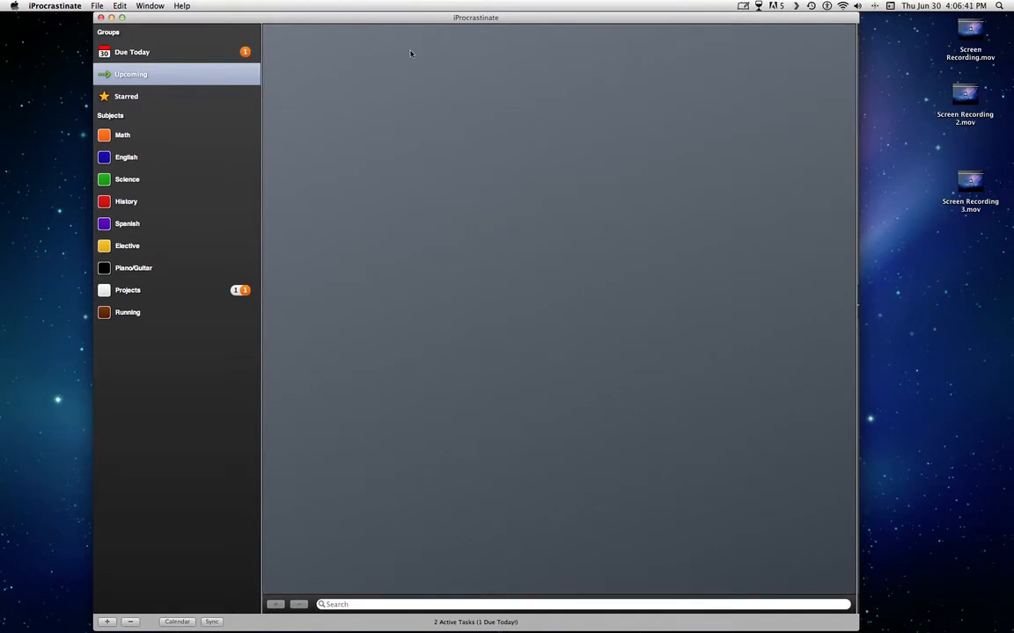
pyautogui.moveTo(337, 57)
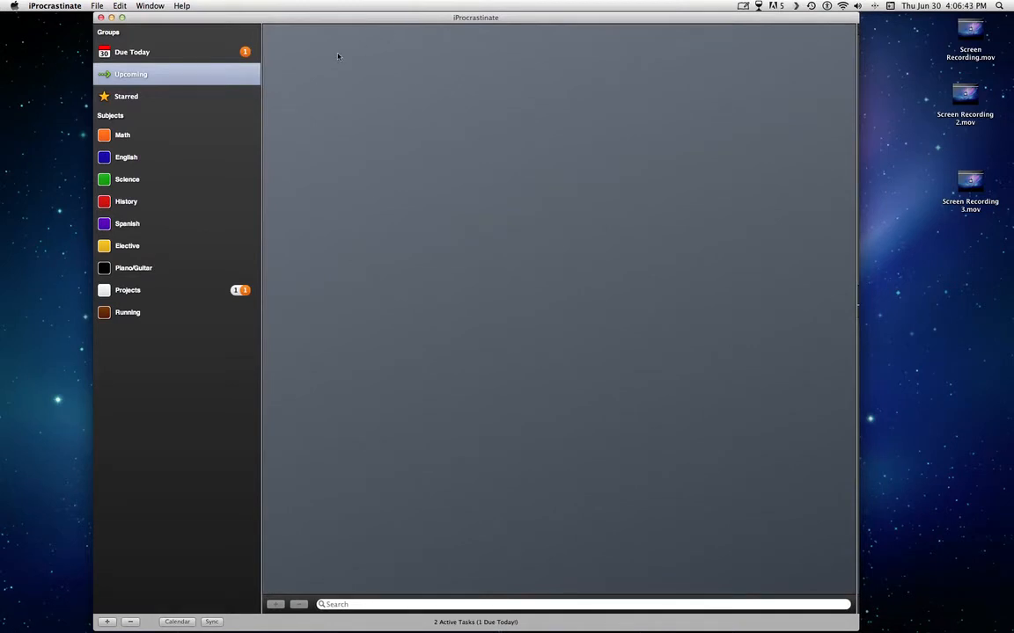
pyautogui.moveTo(180, 167)
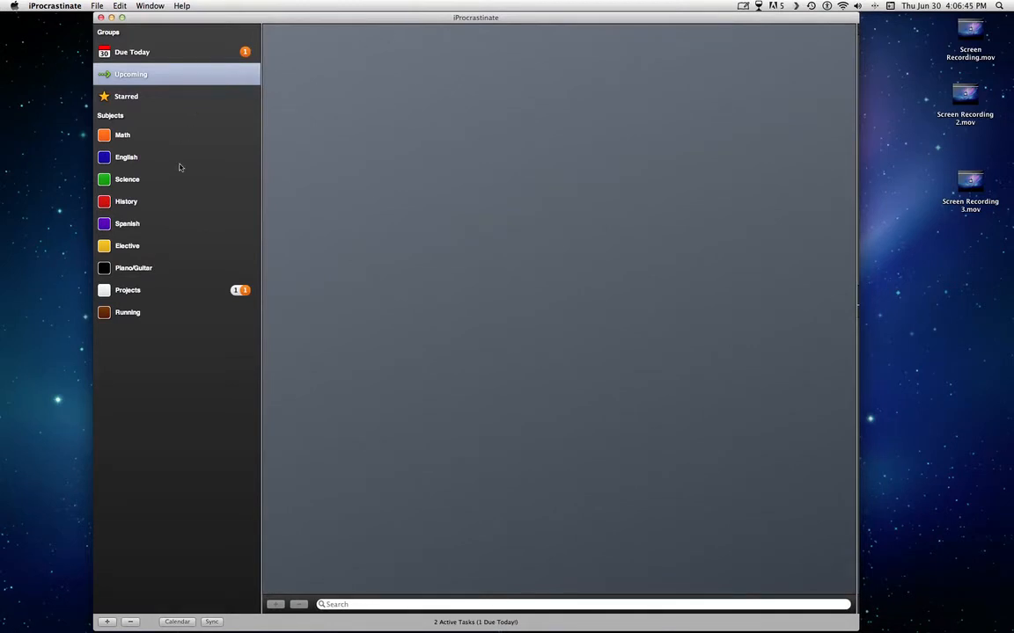
pyautogui.moveTo(174, 130)
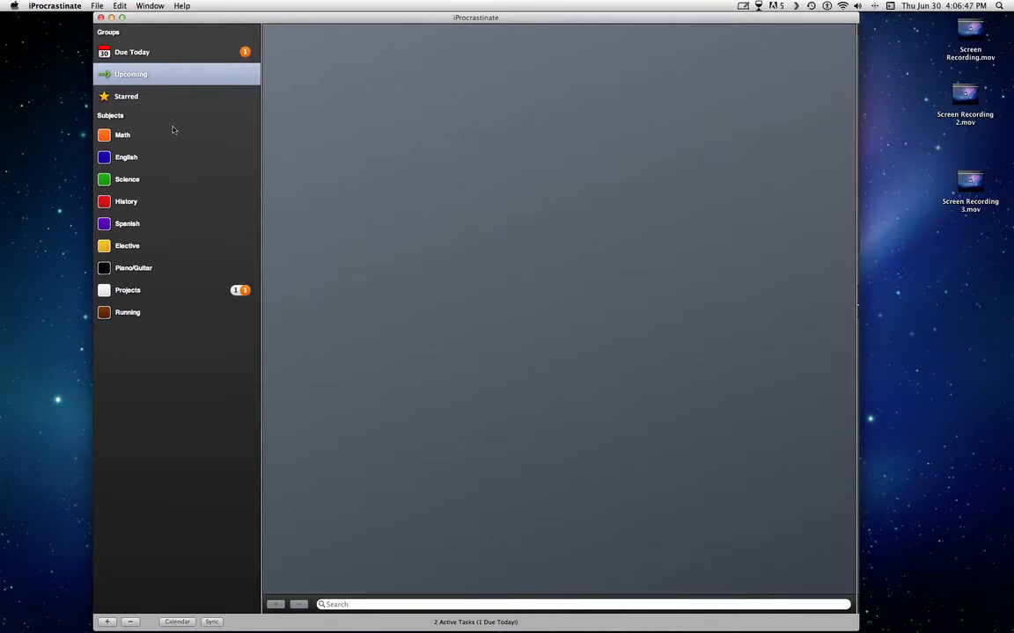
pyautogui.moveTo(139, 135)
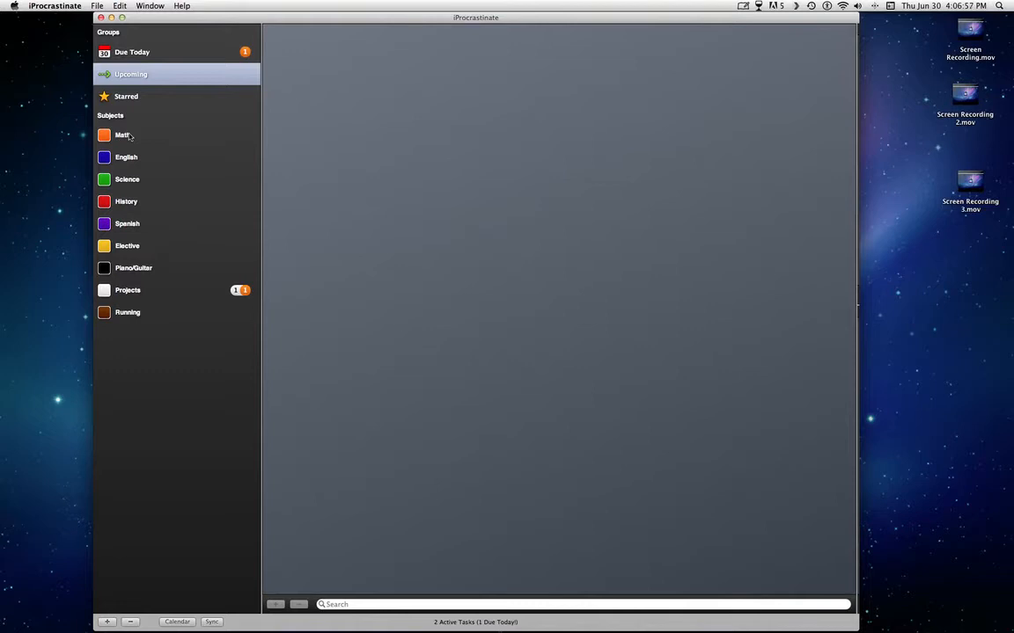
pyautogui.moveTo(131, 27)
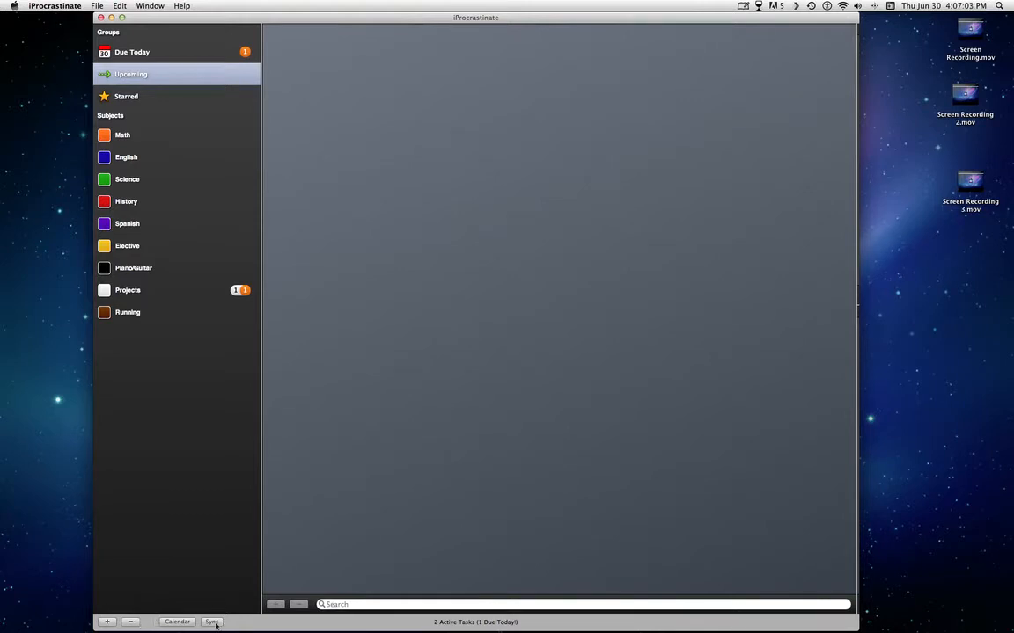
pyautogui.moveTo(198, 238)
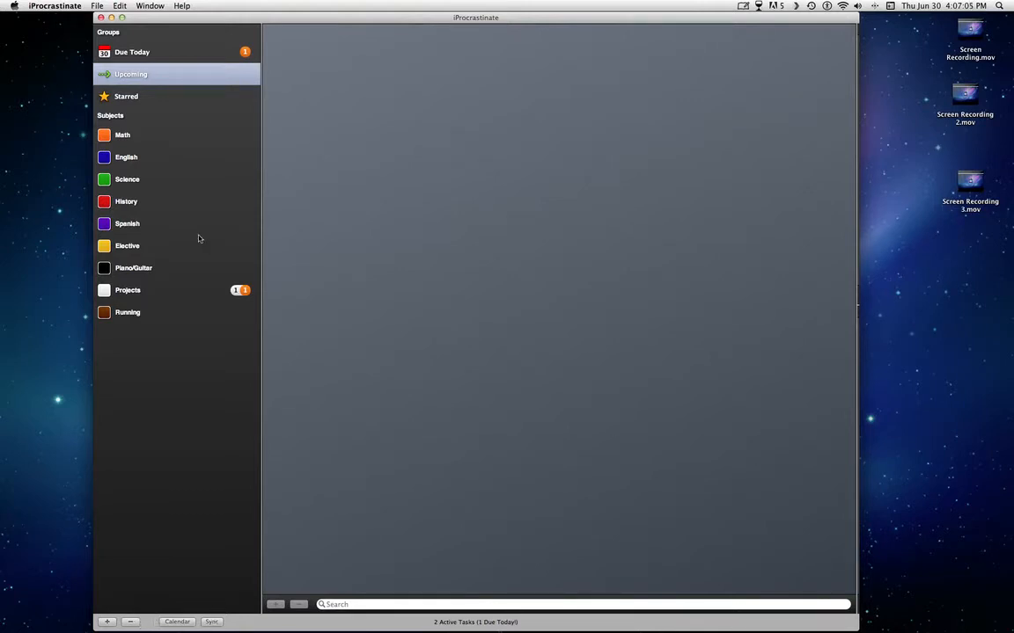
pyautogui.moveTo(192, 28)
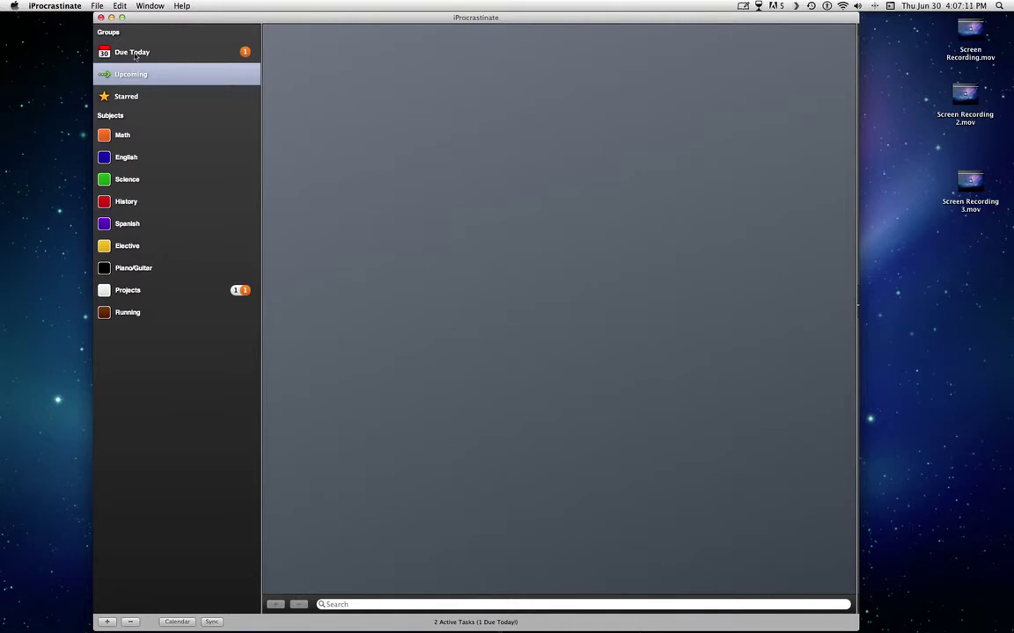
# View the Due Today Photos task, then the Spanish and Elective subjects' task lists.
pyautogui.click(132, 51)
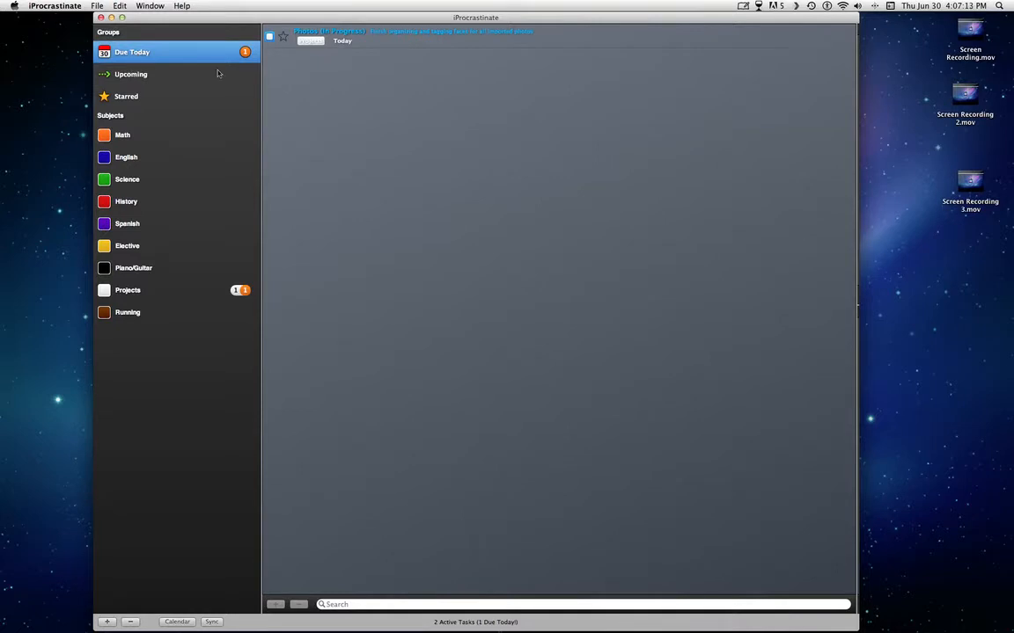
pyautogui.click(121, 135)
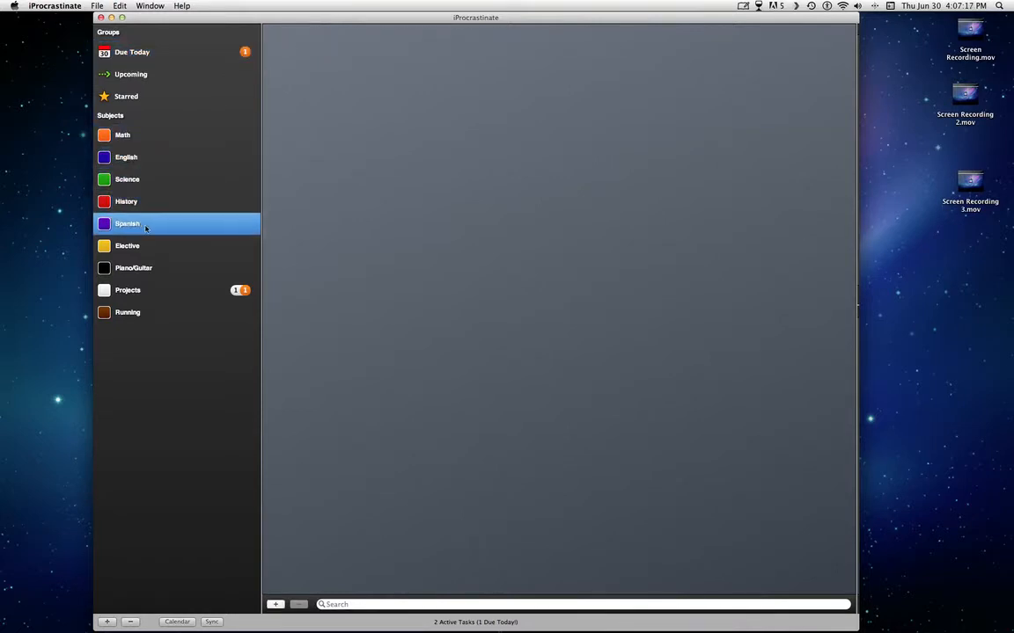
pyautogui.click(126, 245)
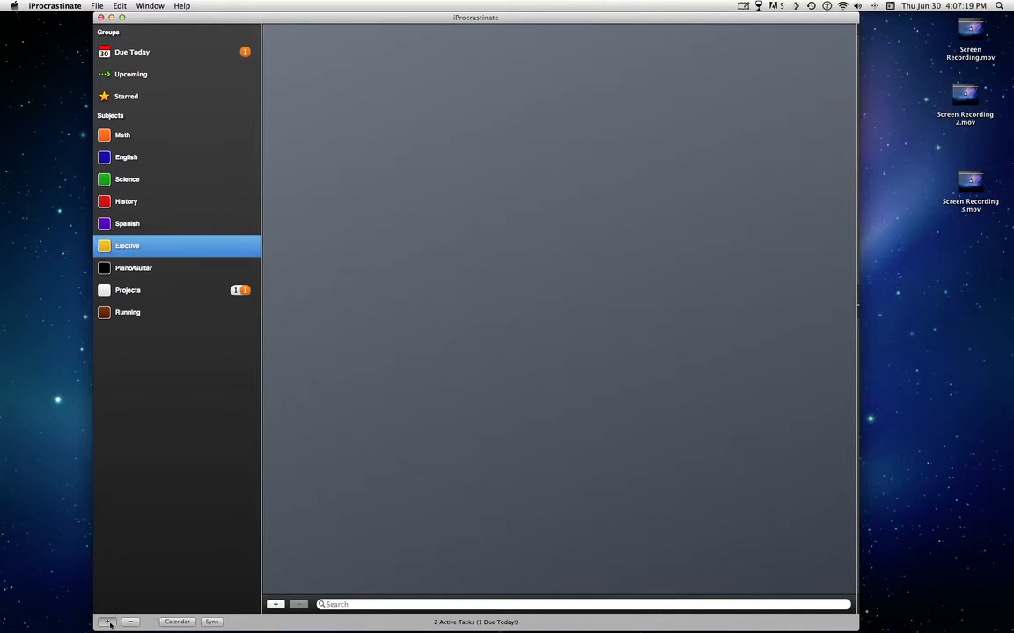
# Add Subject 10 and set its colour to red on the colour wheel.
pyautogui.click(106, 622)
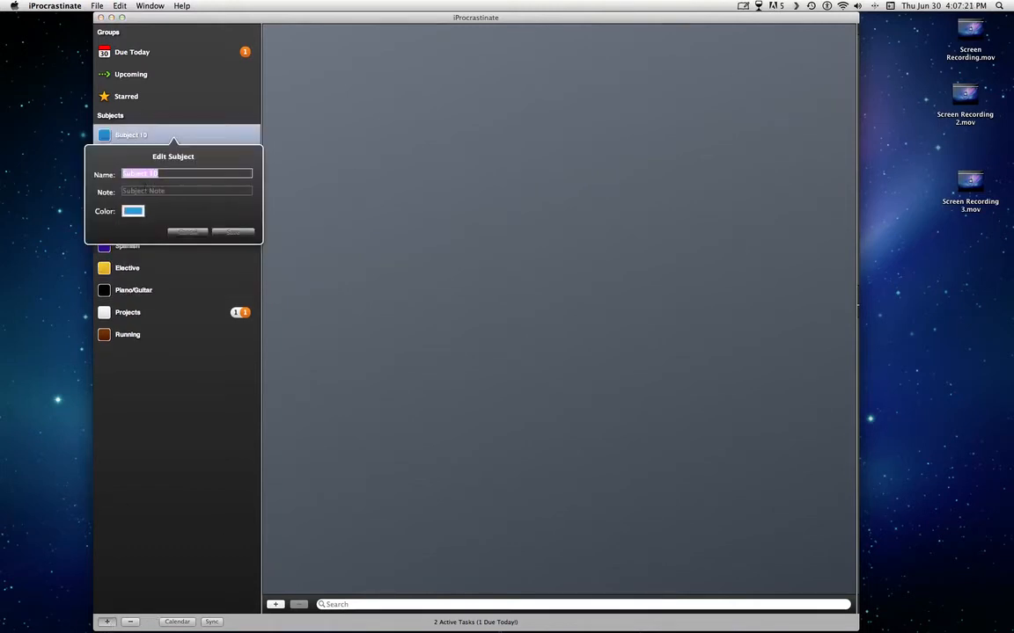
pyautogui.click(133, 211)
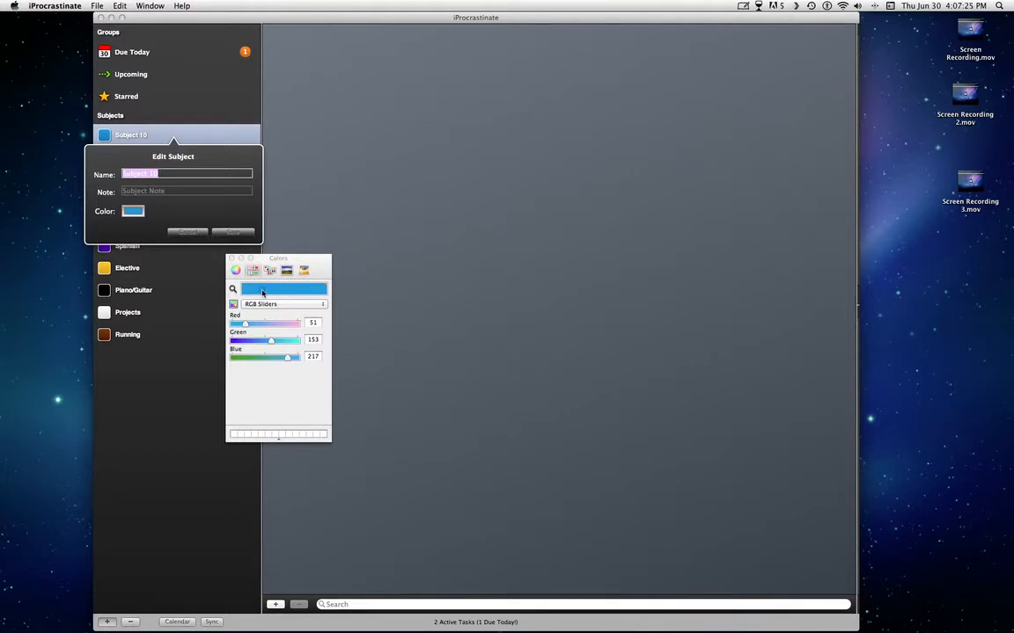
pyautogui.click(236, 270)
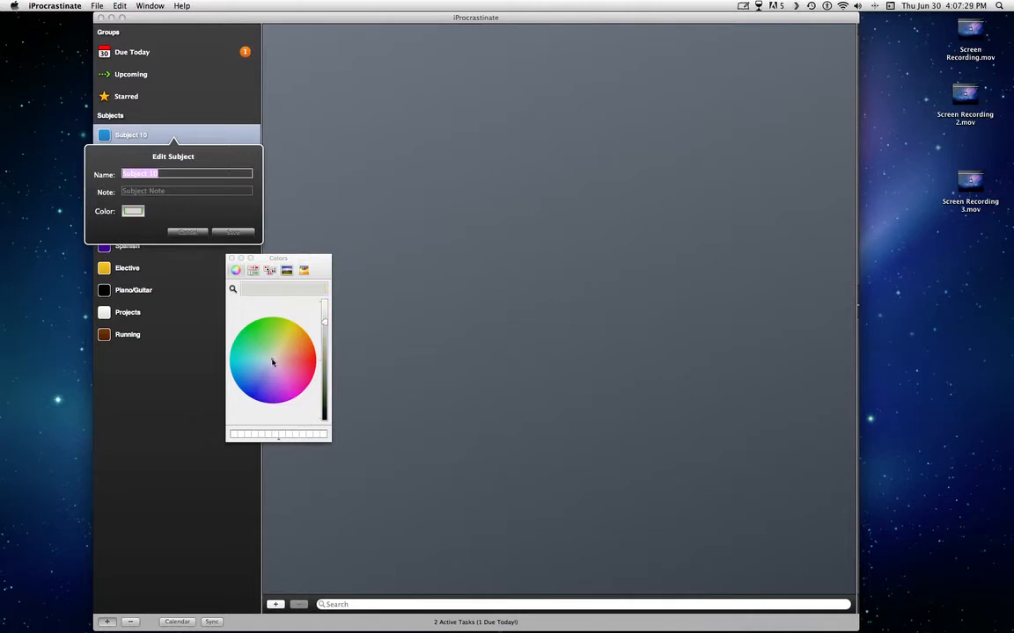
pyautogui.click(253, 270)
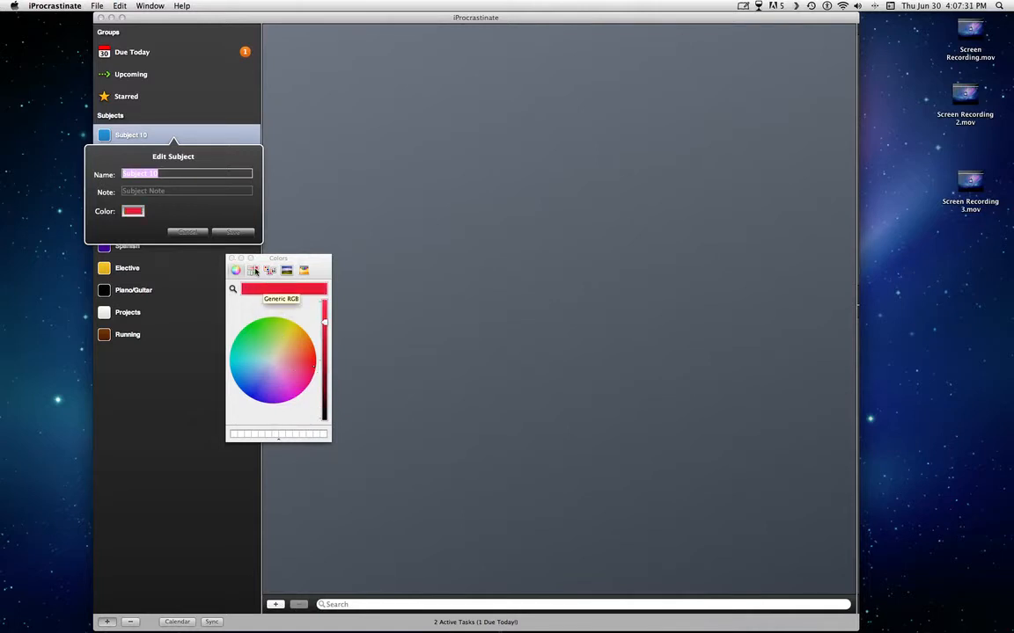
pyautogui.click(231, 258)
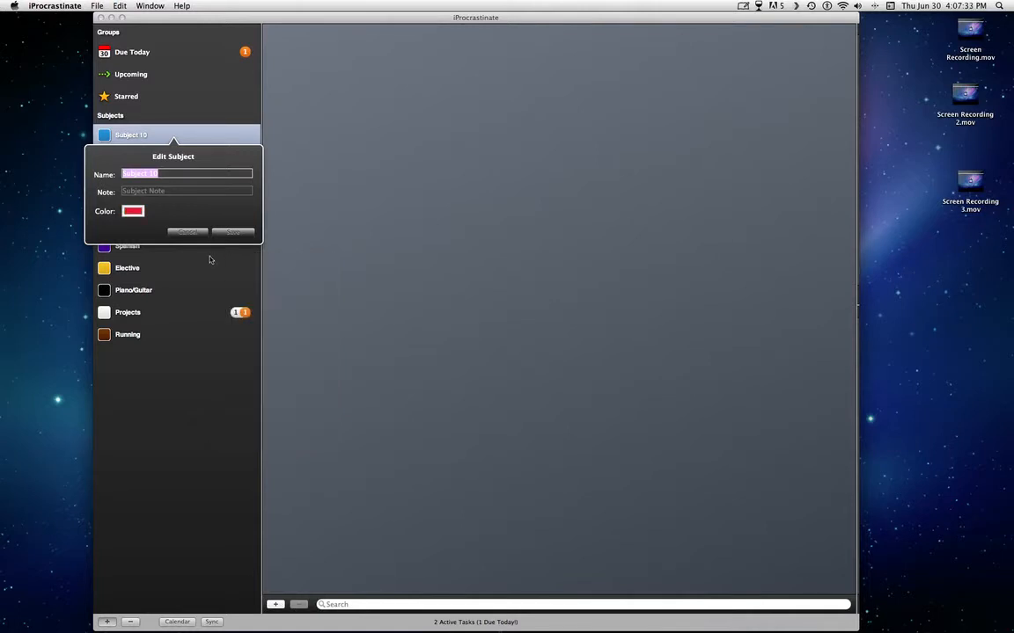
pyautogui.moveTo(192, 228)
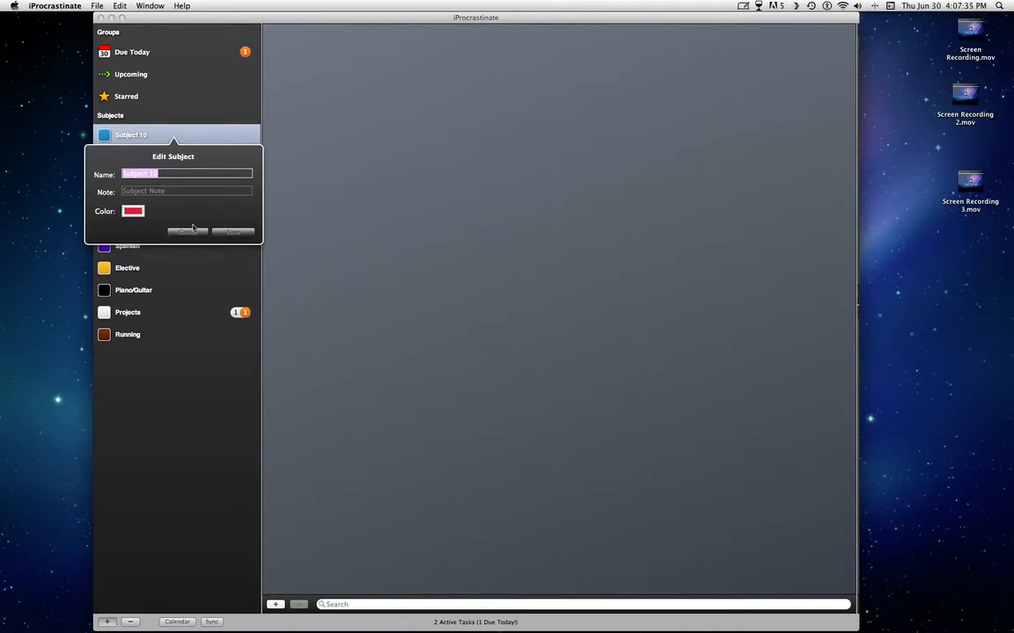
pyautogui.moveTo(191, 240)
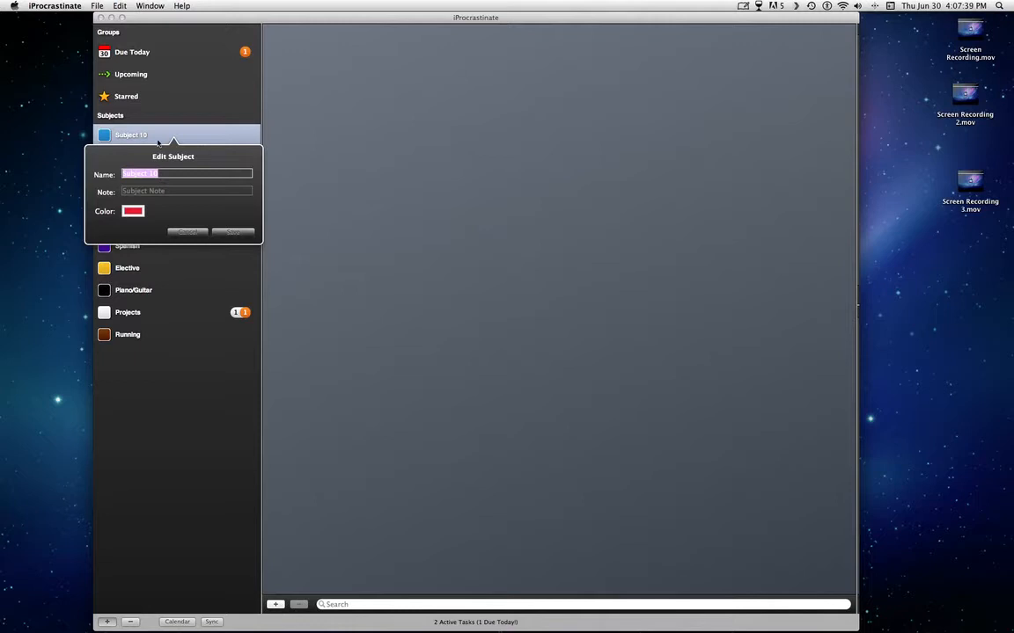
pyautogui.moveTo(145, 163)
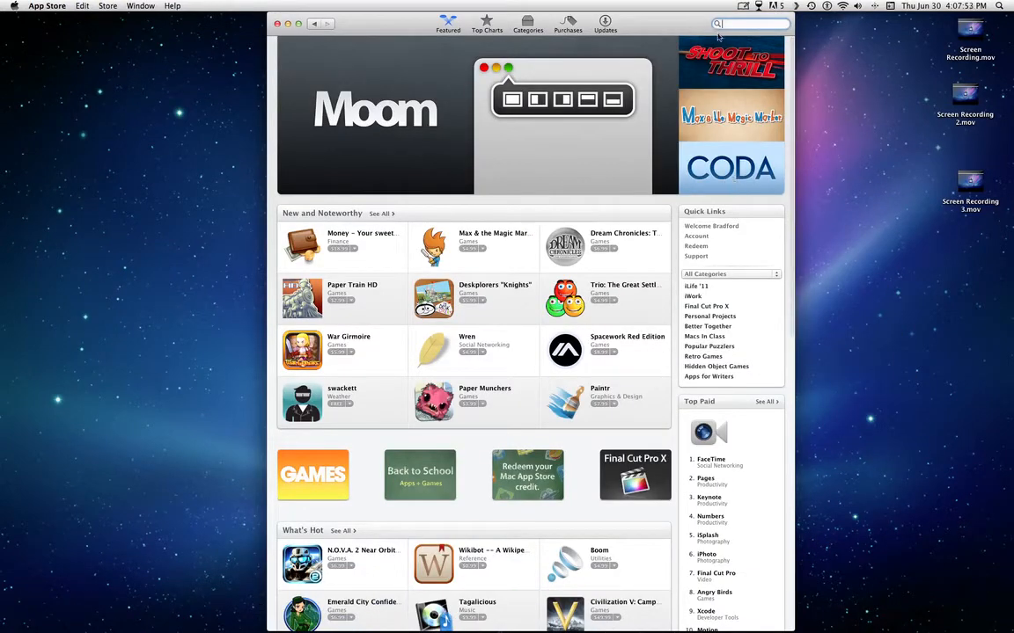
# Search the App Store for 'iprocrastinate' using the suggestion.
pyautogui.click(749, 24)
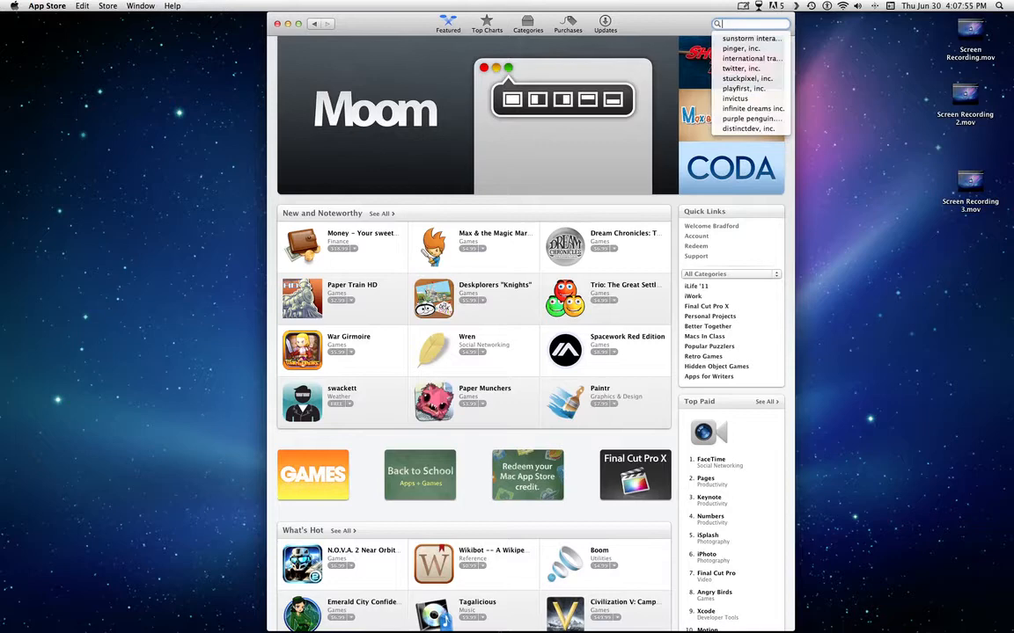
pyautogui.write('iprocrastinate')
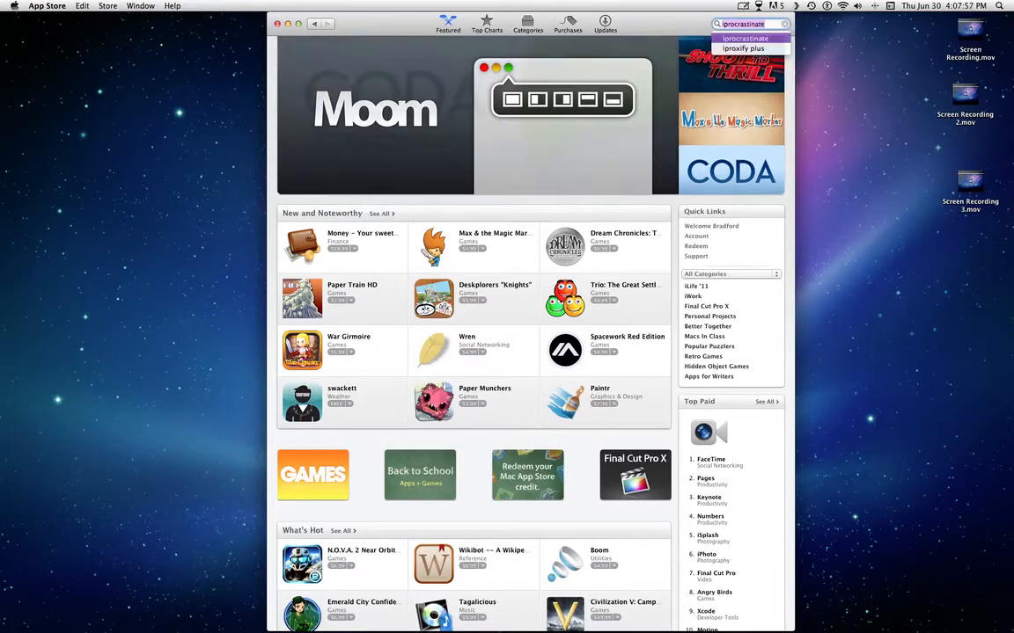
pyautogui.click(745, 37)
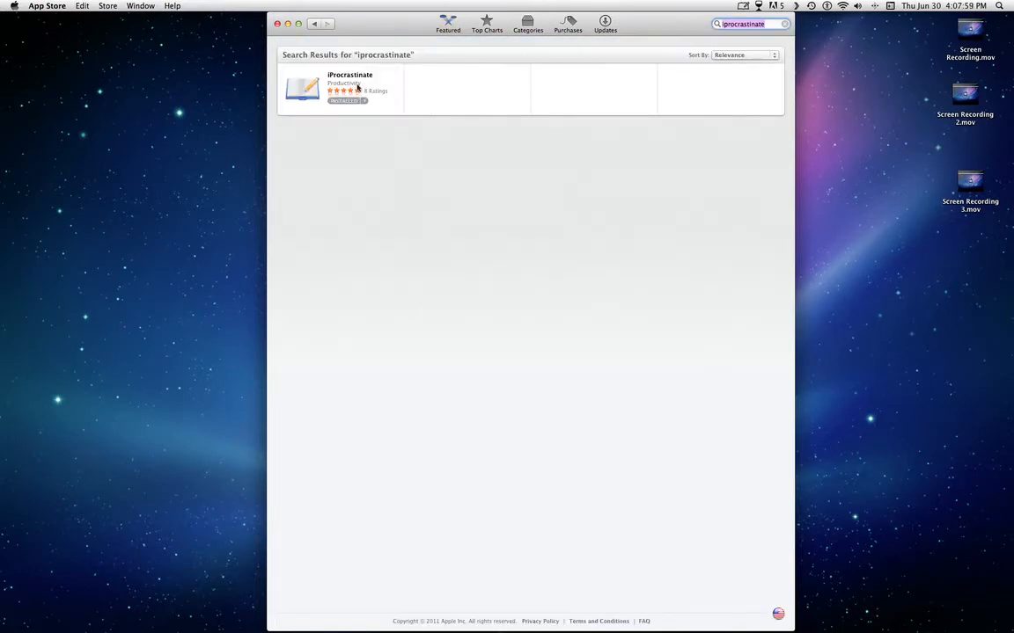
# View the iProcrastinate product page, then switch back to iProcrastinate.
pyautogui.click(350, 87)
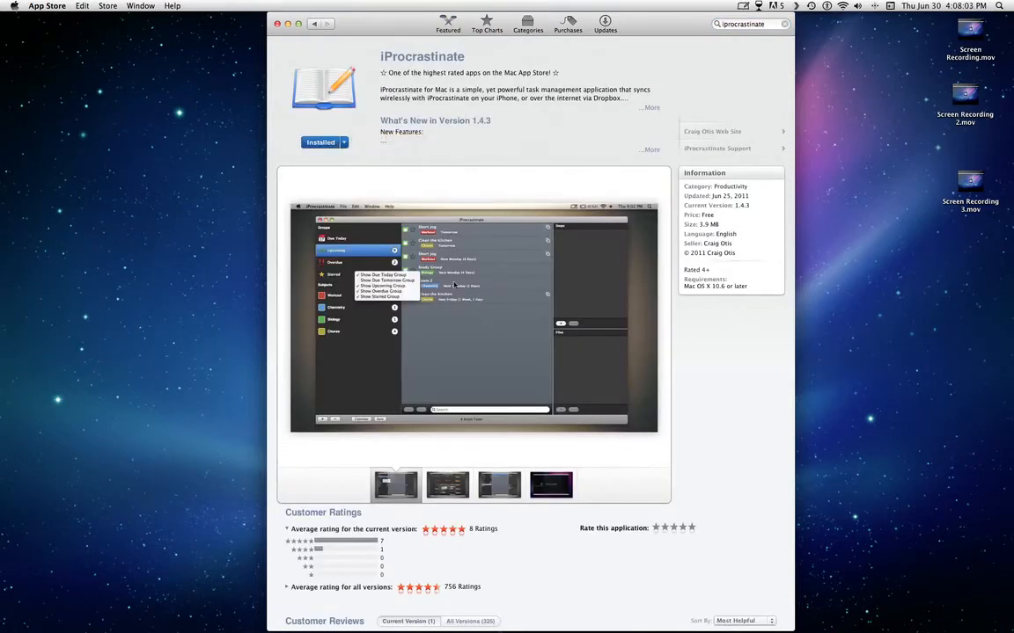
pyautogui.moveTo(354, 236)
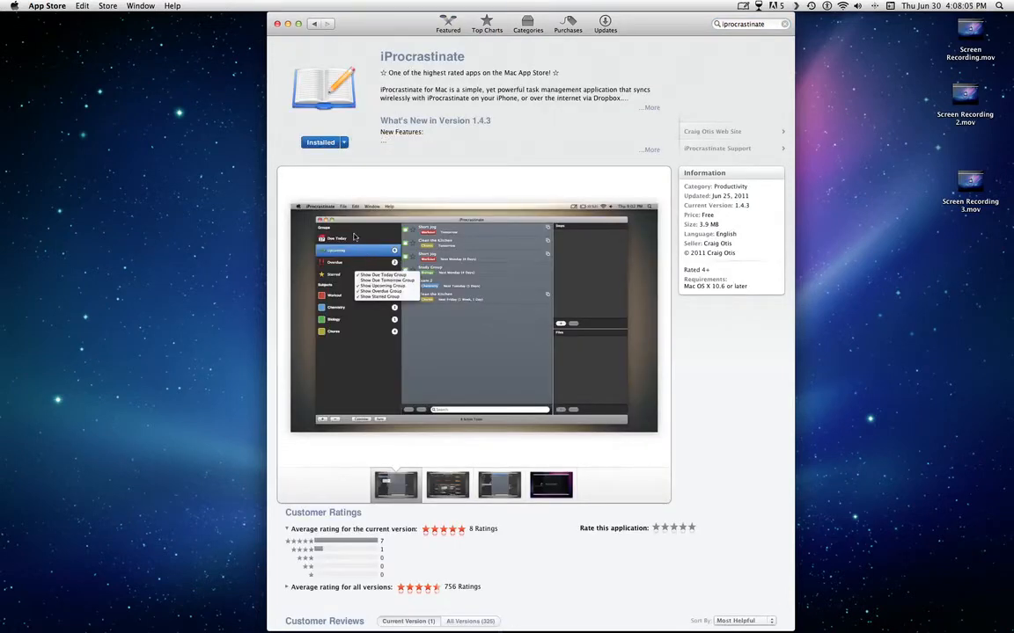
pyautogui.moveTo(478, 331)
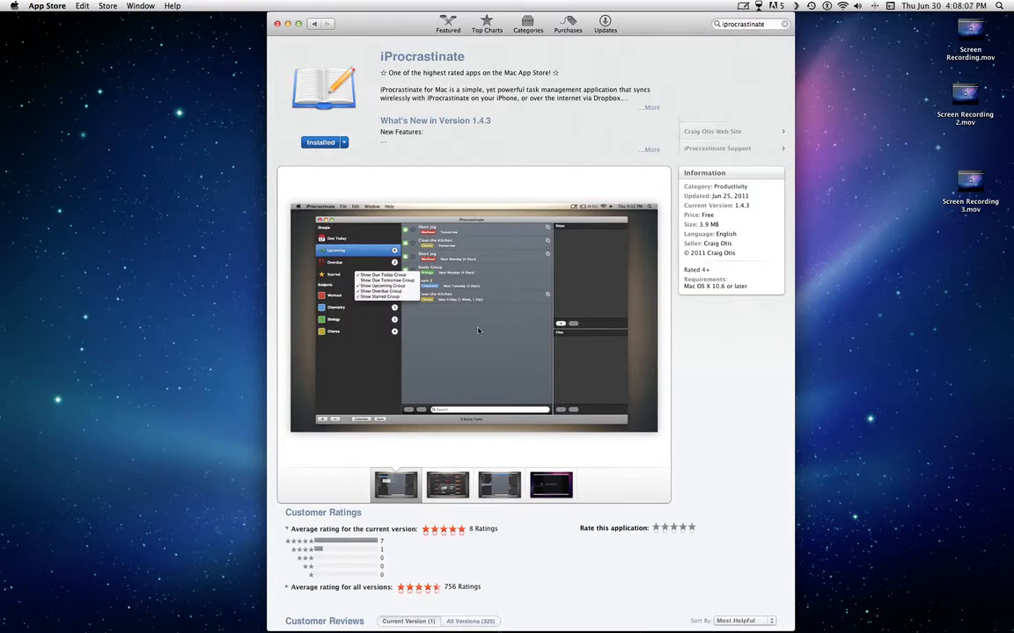
pyautogui.moveTo(326, 230)
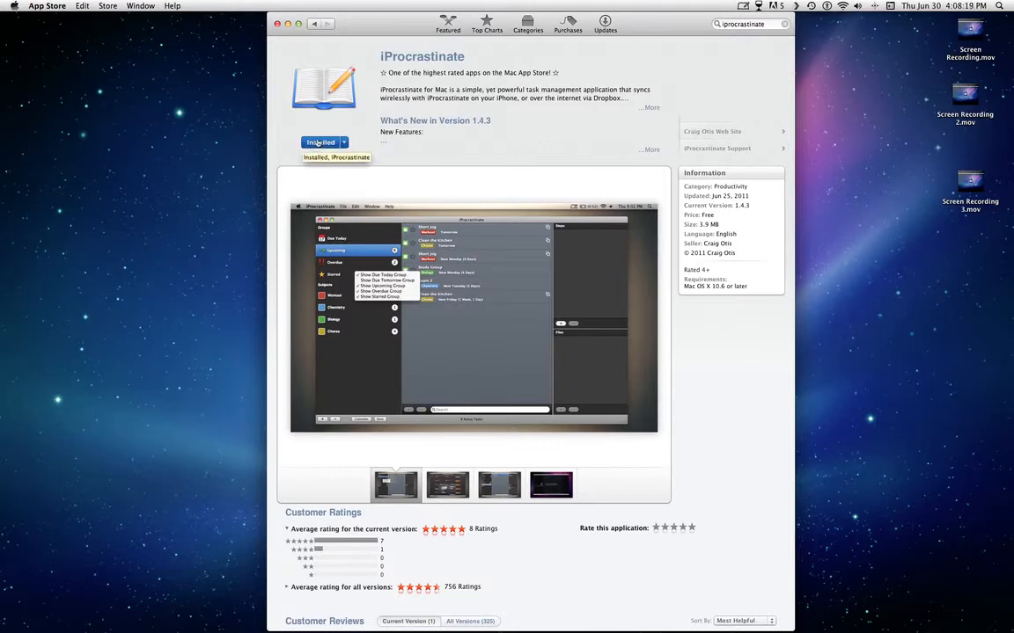
pyautogui.moveTo(385, 26)
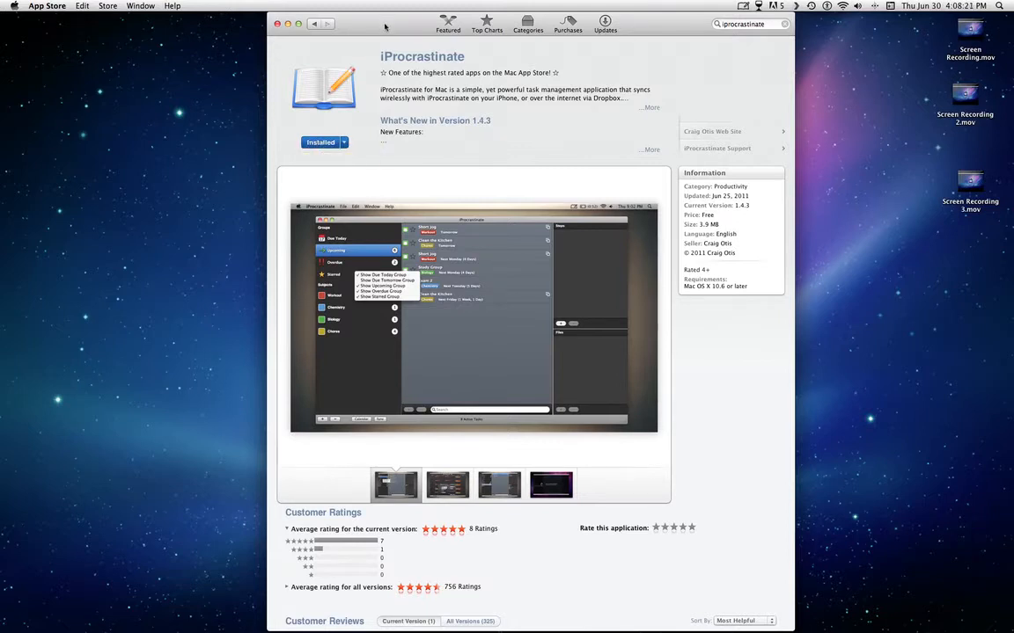
pyautogui.click(276, 24)
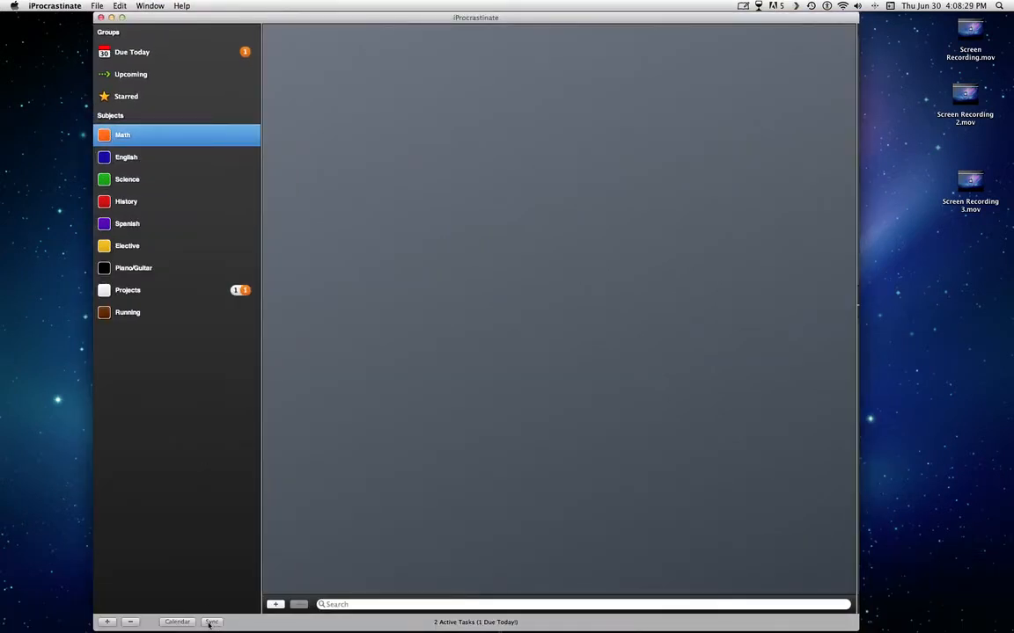
# Run a Dropbox sync and close the Sync Complete notice with Done.
pyautogui.click(211, 622)
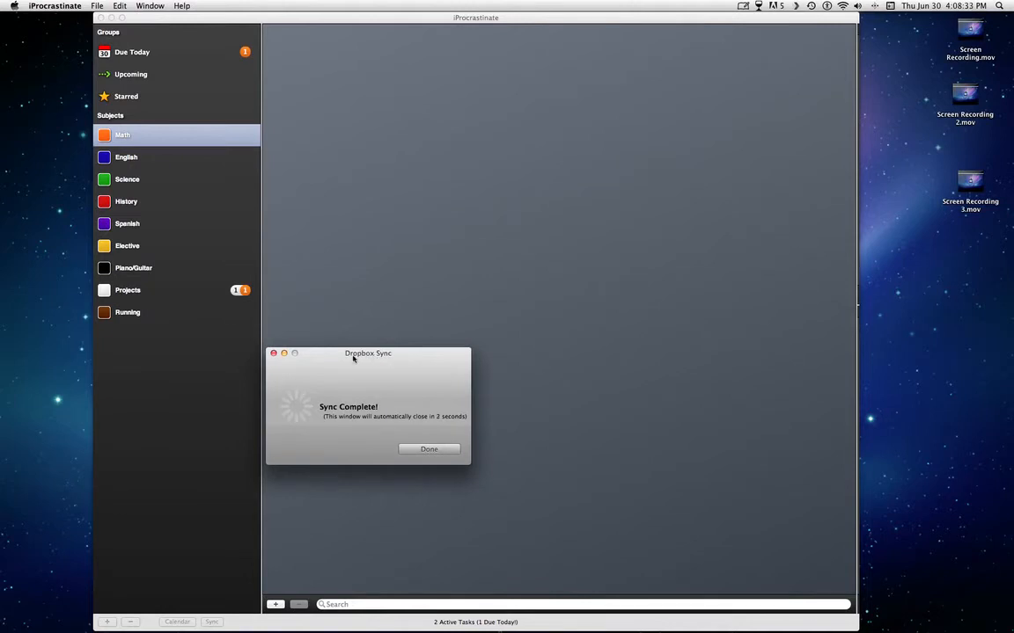
pyautogui.click(428, 449)
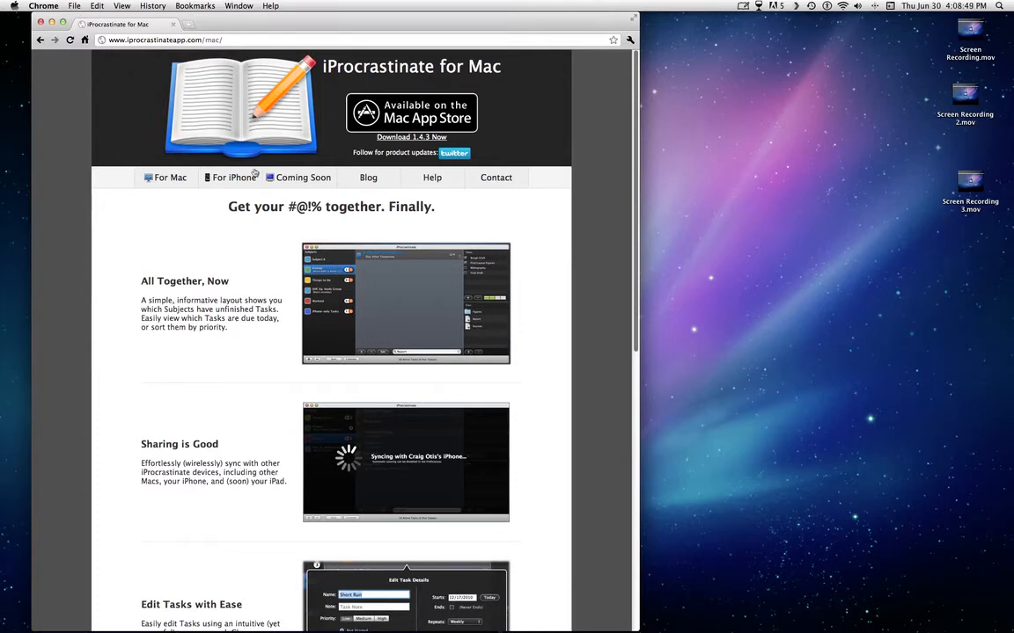
pyautogui.moveTo(214, 298)
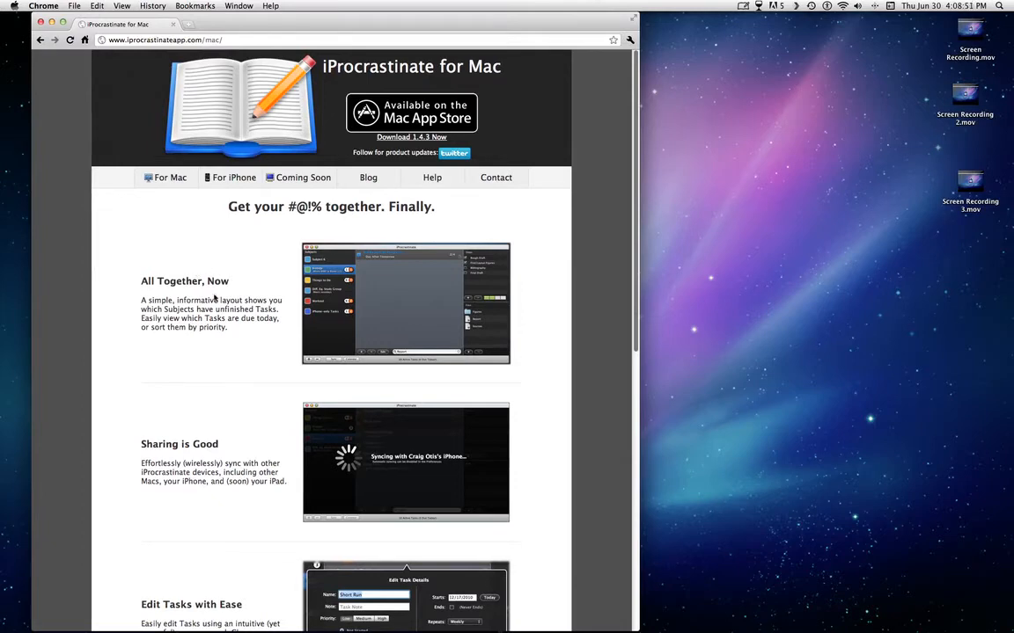
# Scroll down and back up through the iprocrastinateapp.com/mac feature sections.
pyautogui.scroll(-3)
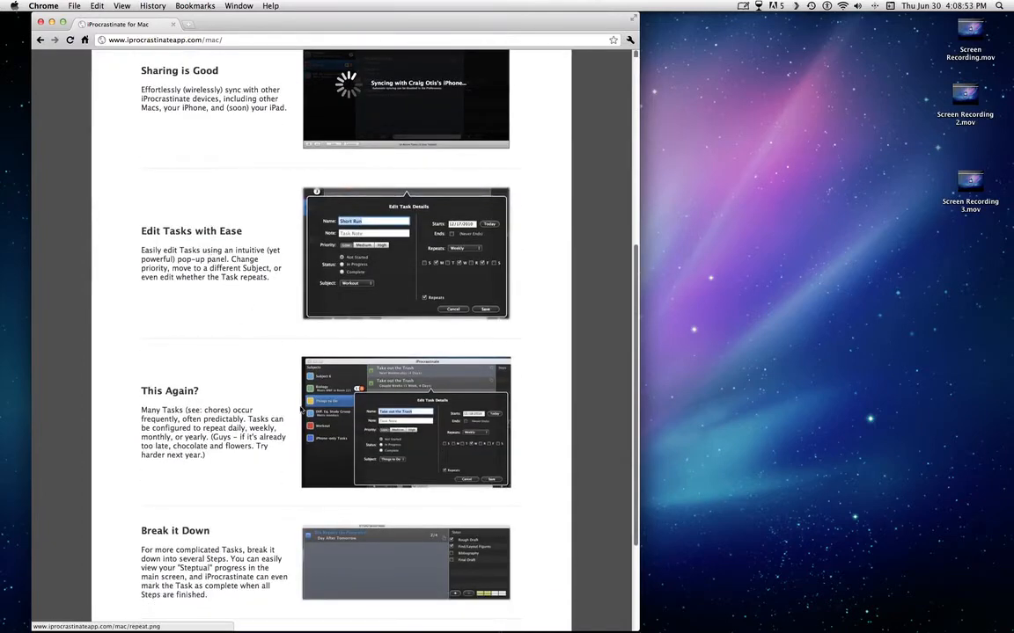
pyautogui.scroll(3)
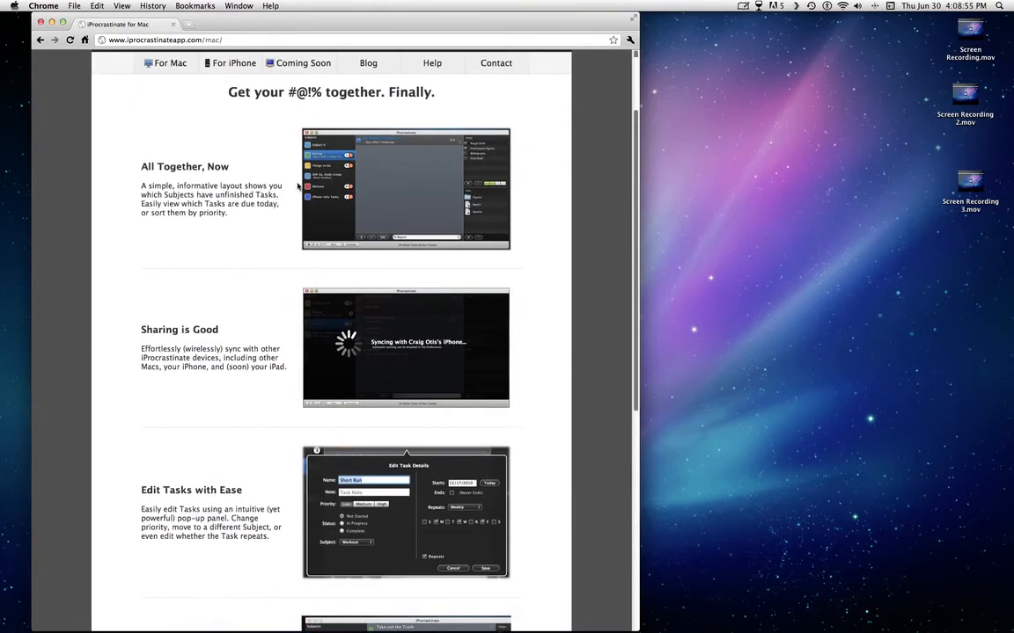
pyautogui.scroll(-3)
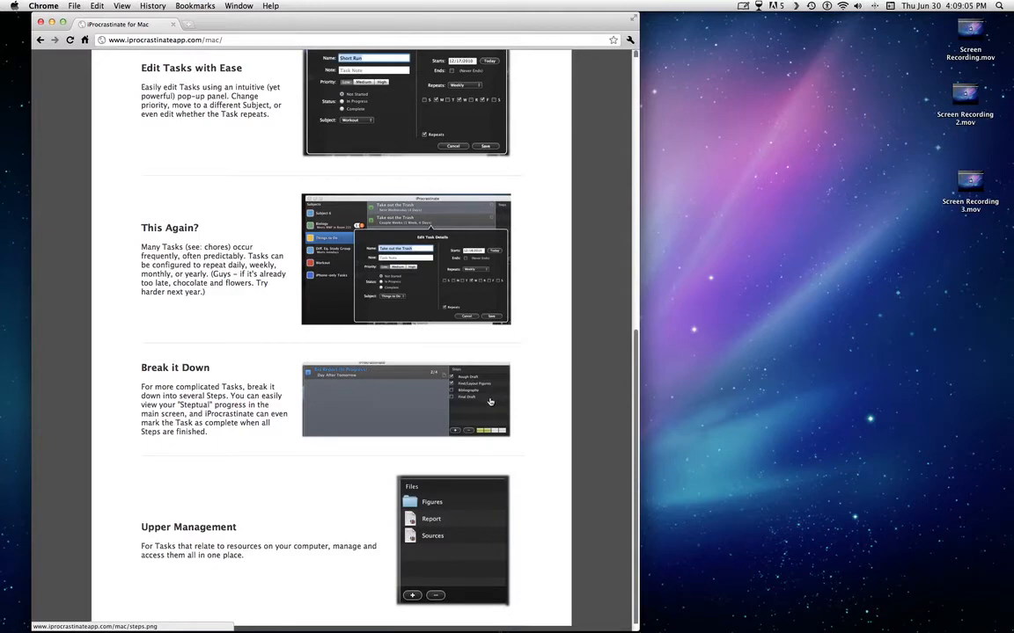
pyautogui.scroll(3)
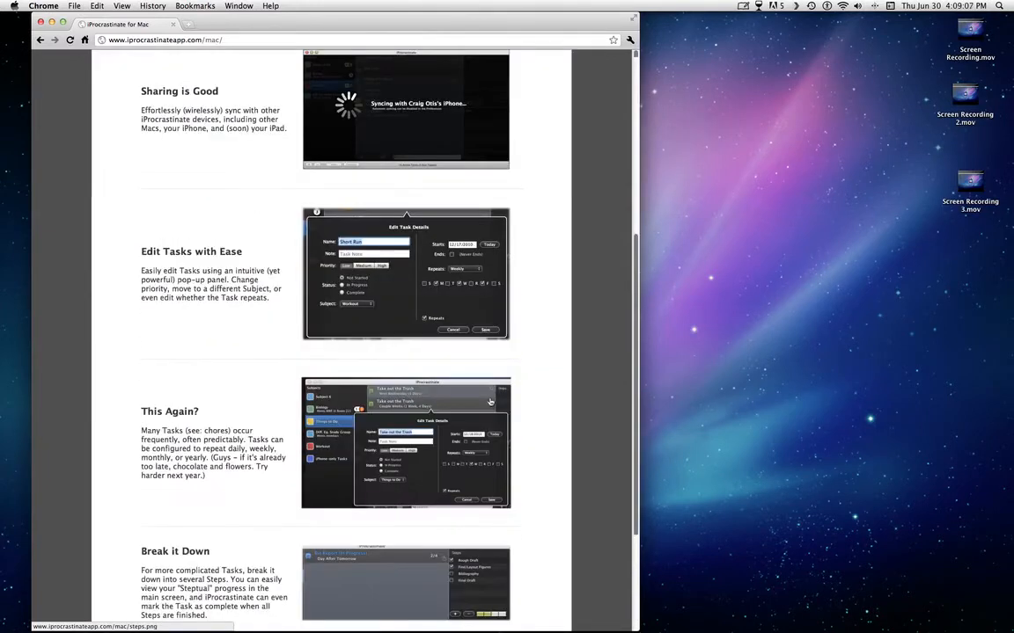
pyautogui.scroll(3)
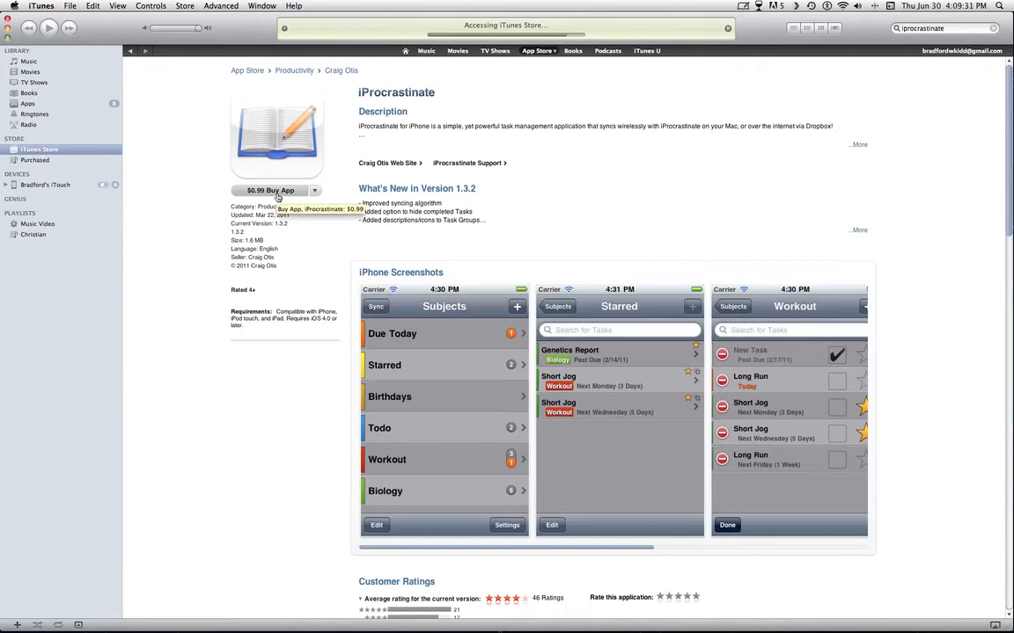
# Buy the iPhone iProcrastinate app for $0.99 from its iTunes Store page.
pyautogui.click(270, 190)
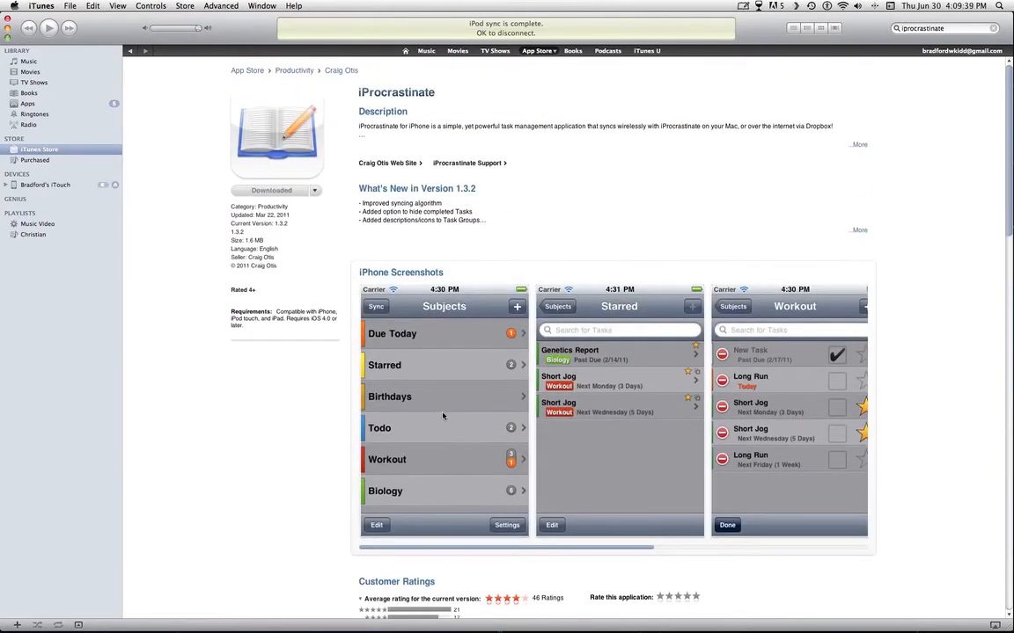
pyautogui.moveTo(446, 444)
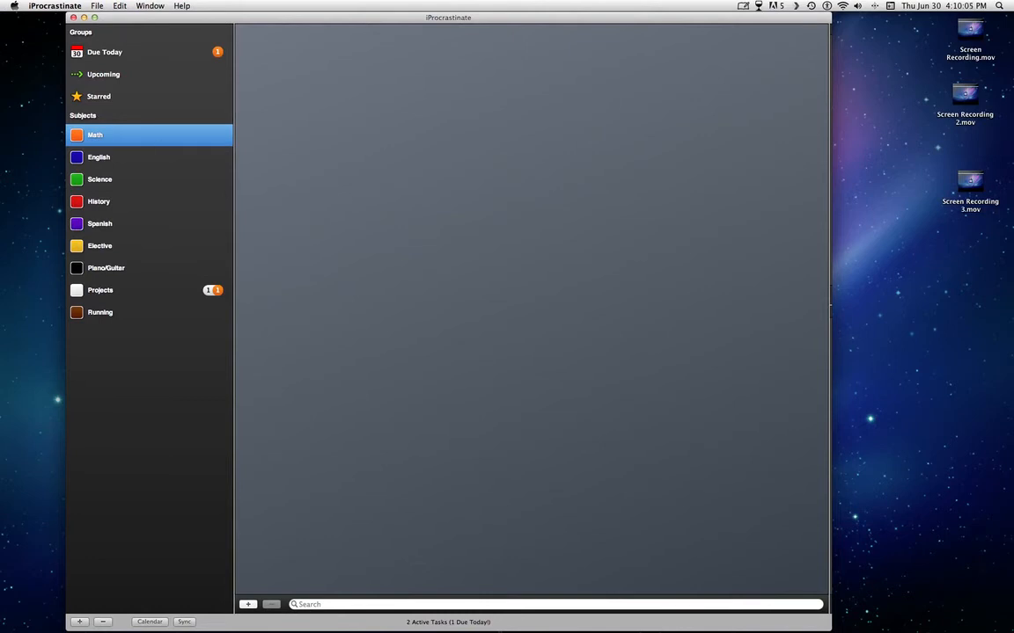
# Browse the File, Window and iProcrastinate application menus in the menu bar.
pyautogui.click(97, 6)
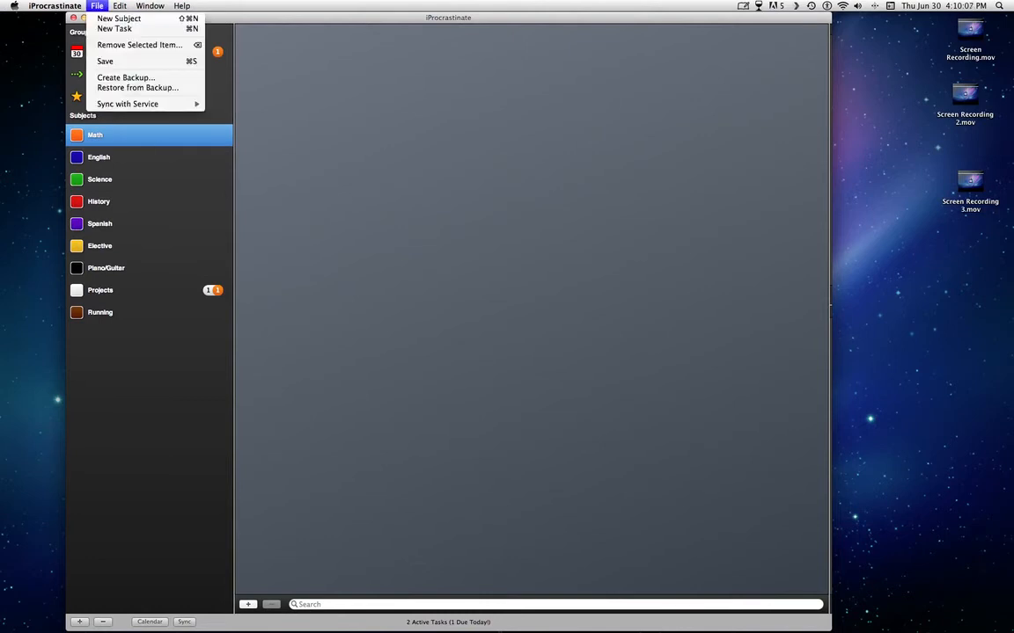
pyautogui.click(150, 6)
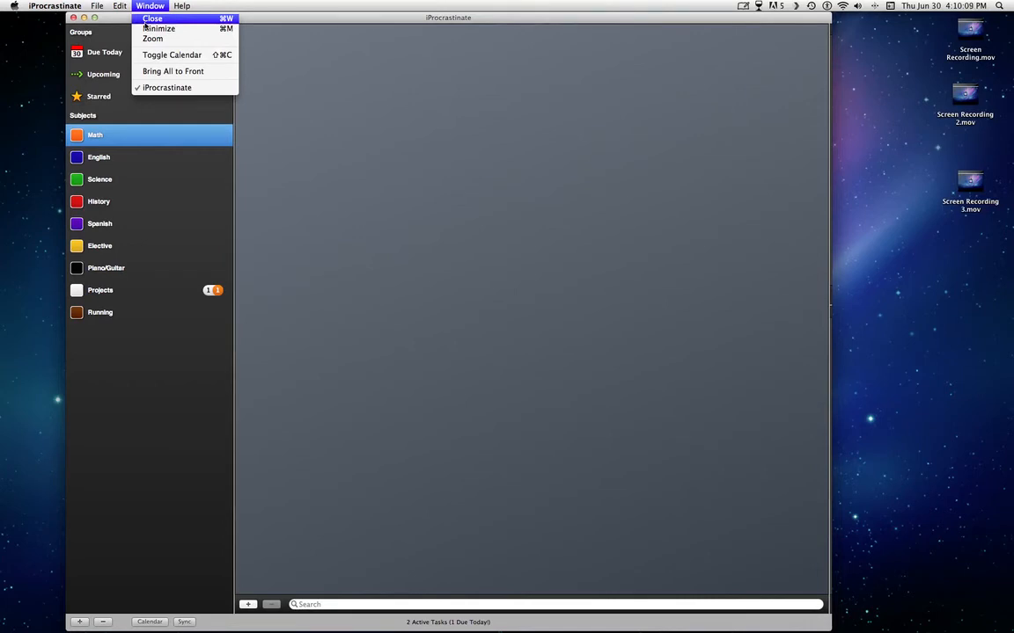
pyautogui.click(152, 19)
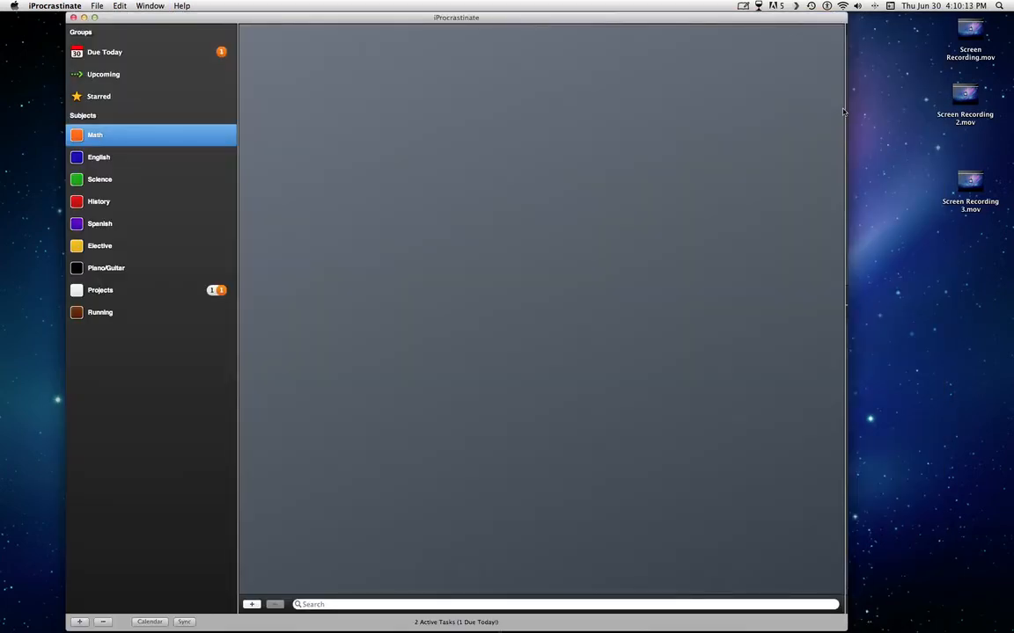
pyautogui.moveTo(163, 588)
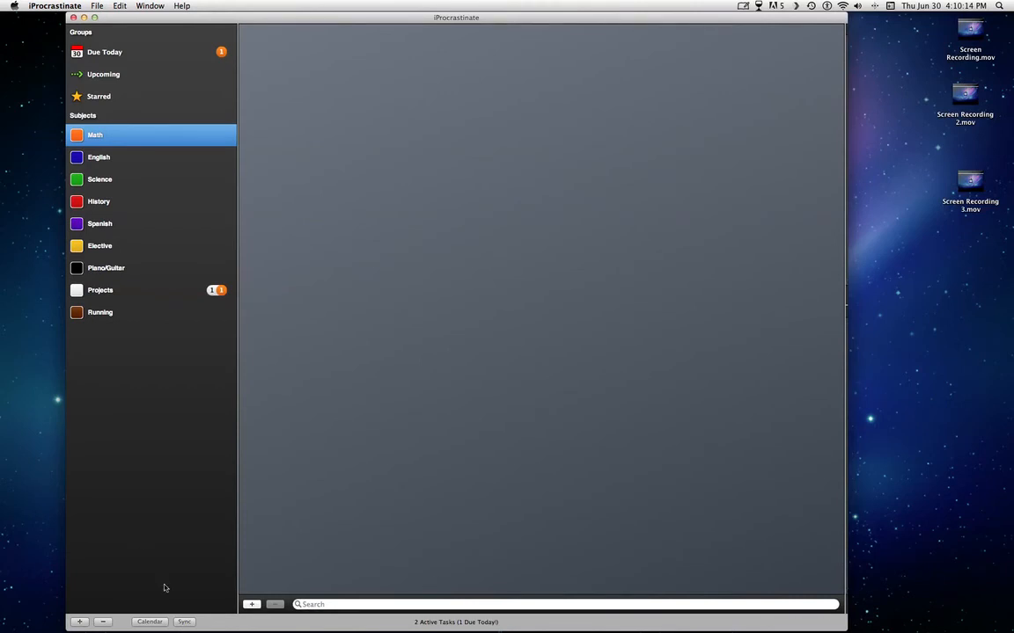
pyautogui.moveTo(254, 613)
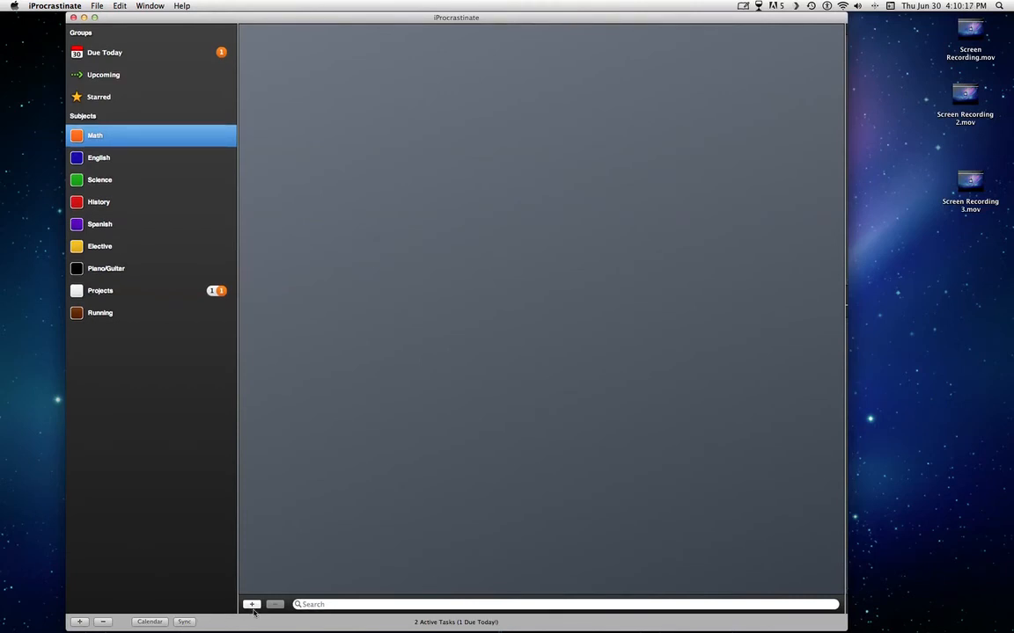
pyautogui.click(54, 6)
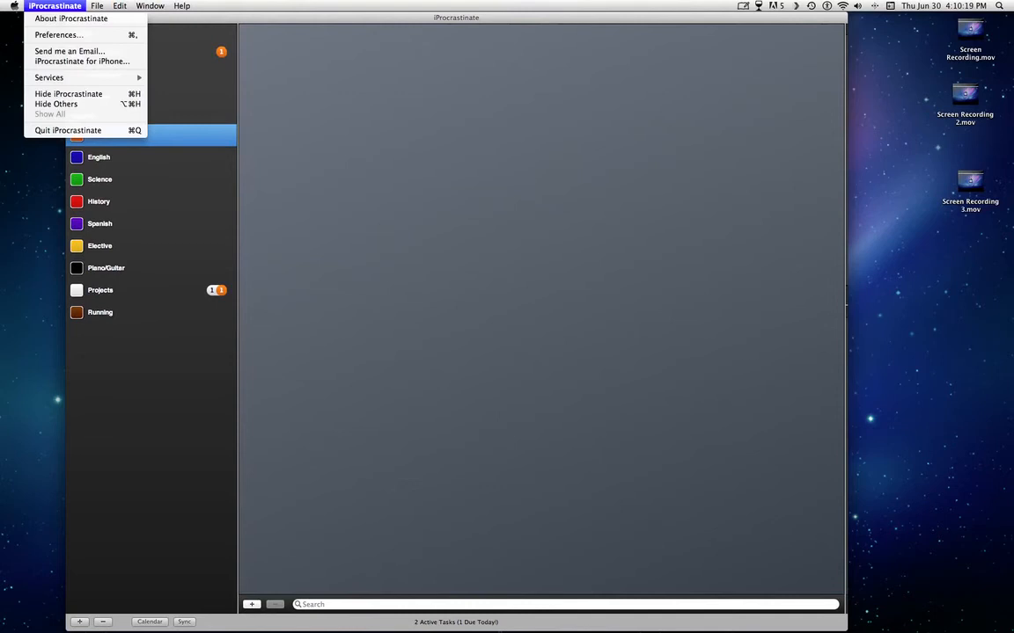
pyautogui.click(58, 34)
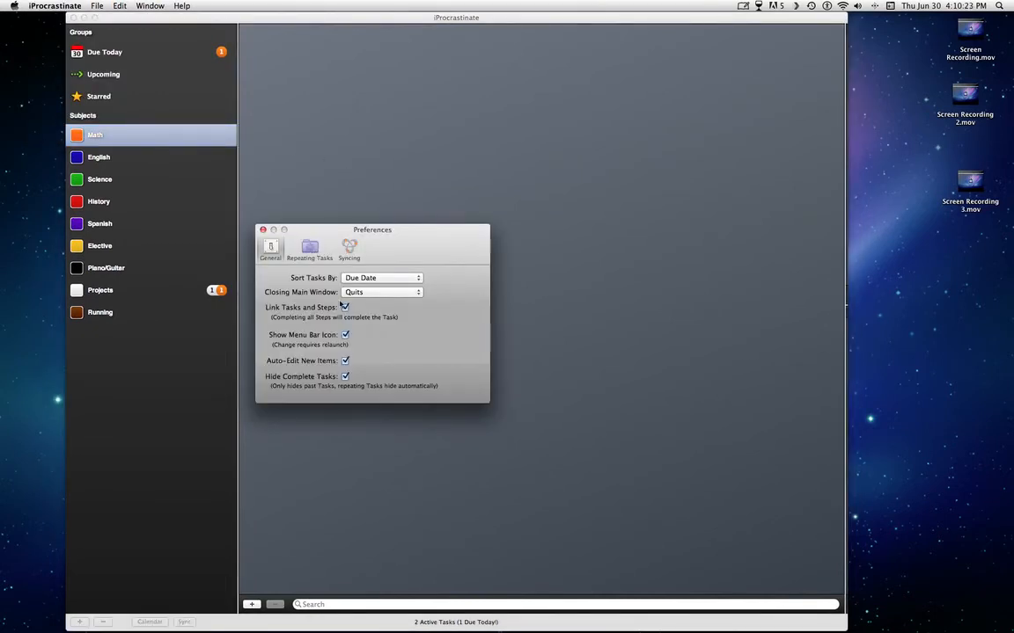
pyautogui.click(309, 249)
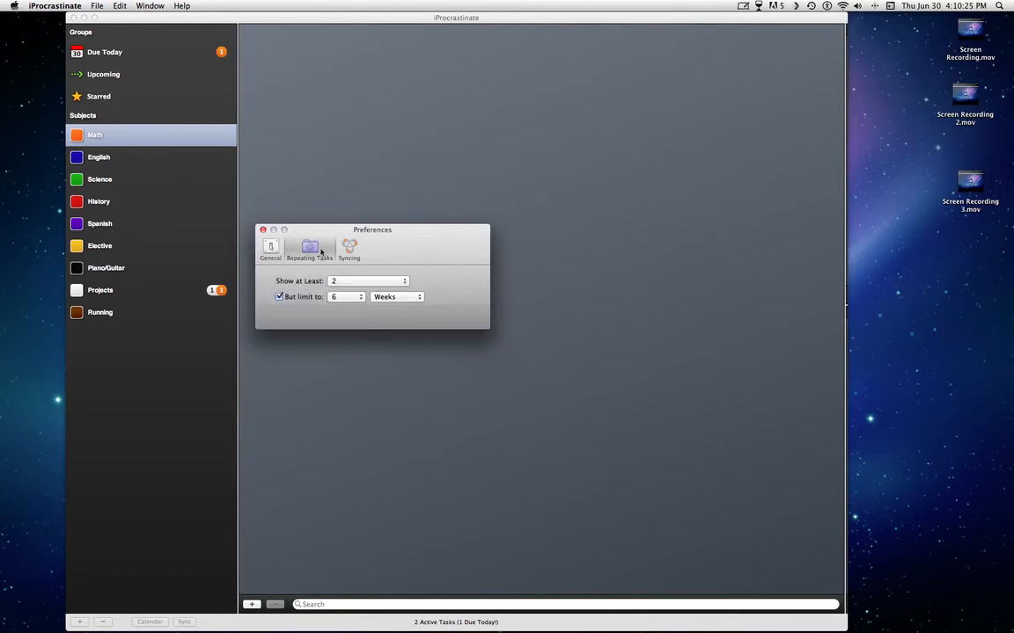
pyautogui.click(350, 249)
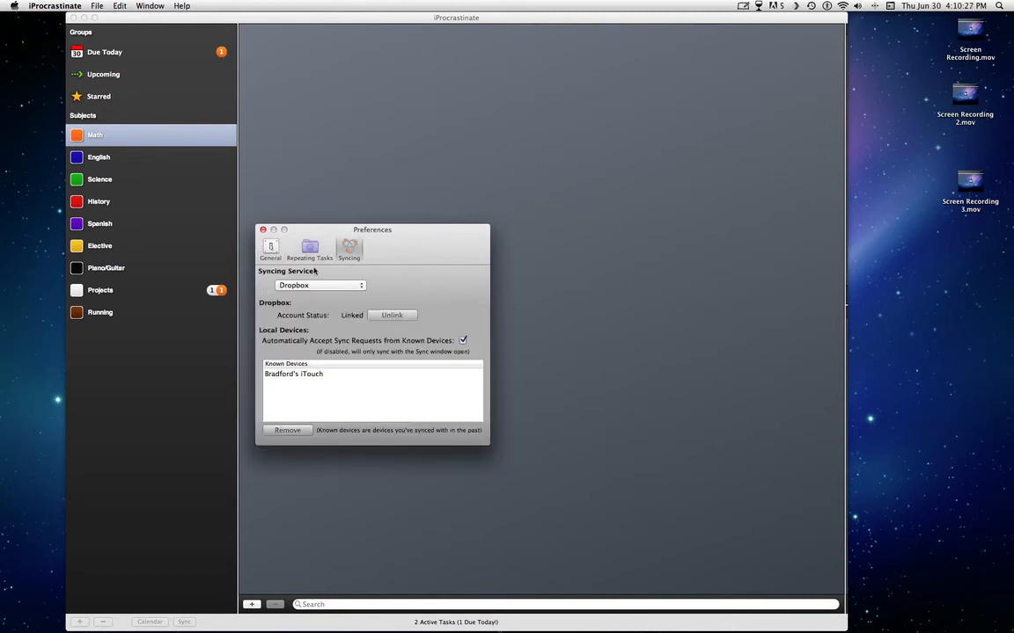
pyautogui.click(321, 285)
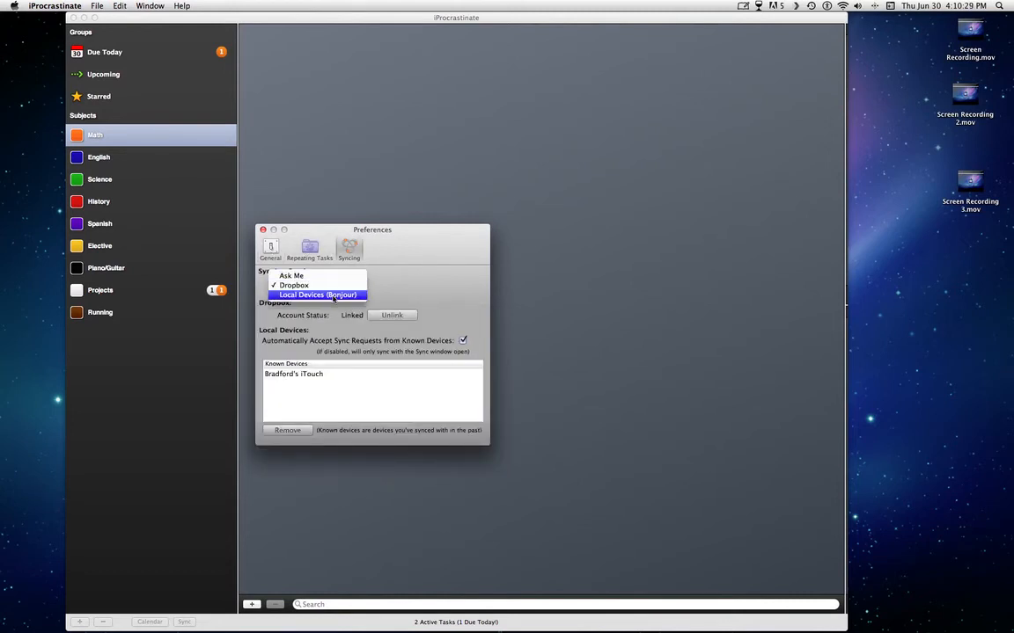
pyautogui.moveTo(319, 291)
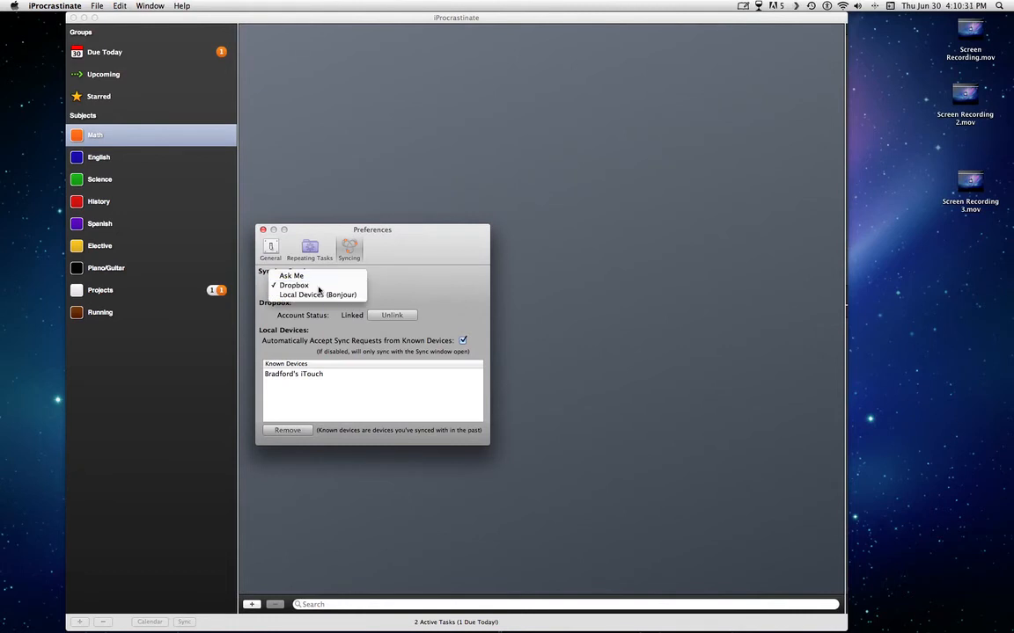
pyautogui.click(294, 285)
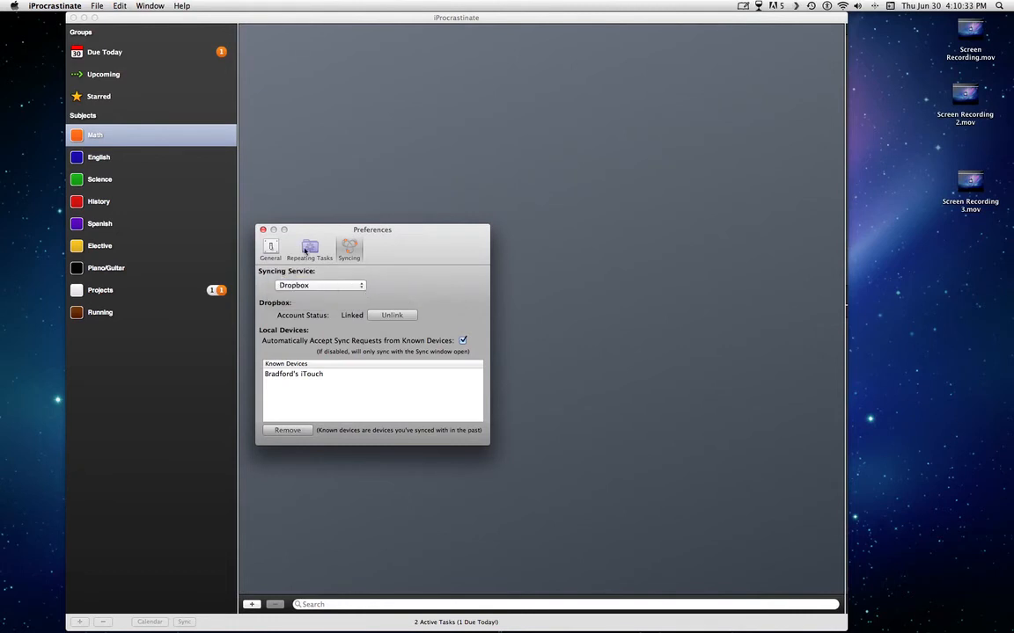
pyautogui.click(270, 248)
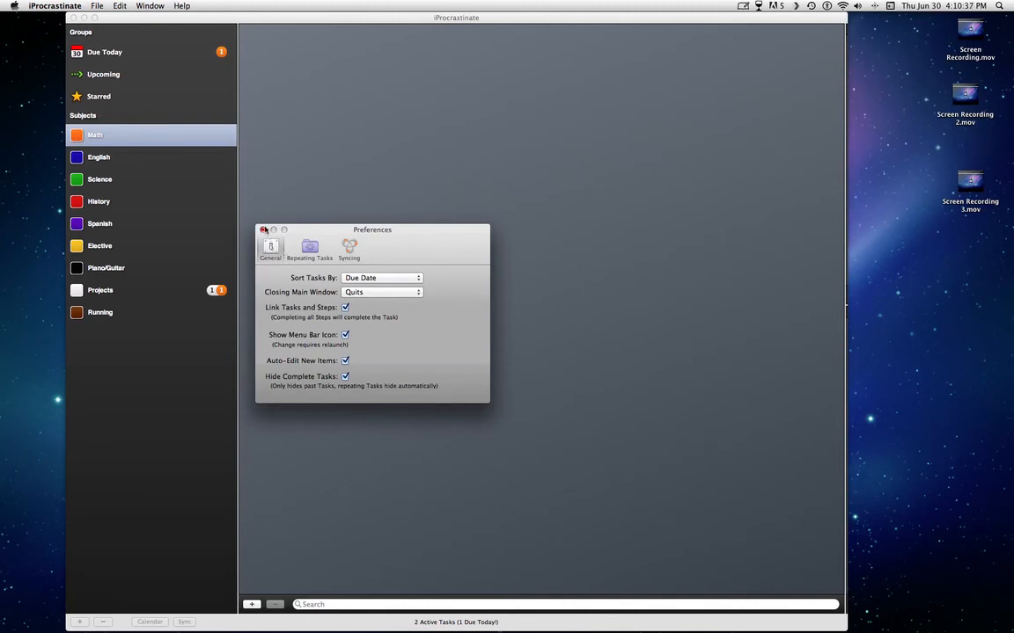
pyautogui.click(264, 229)
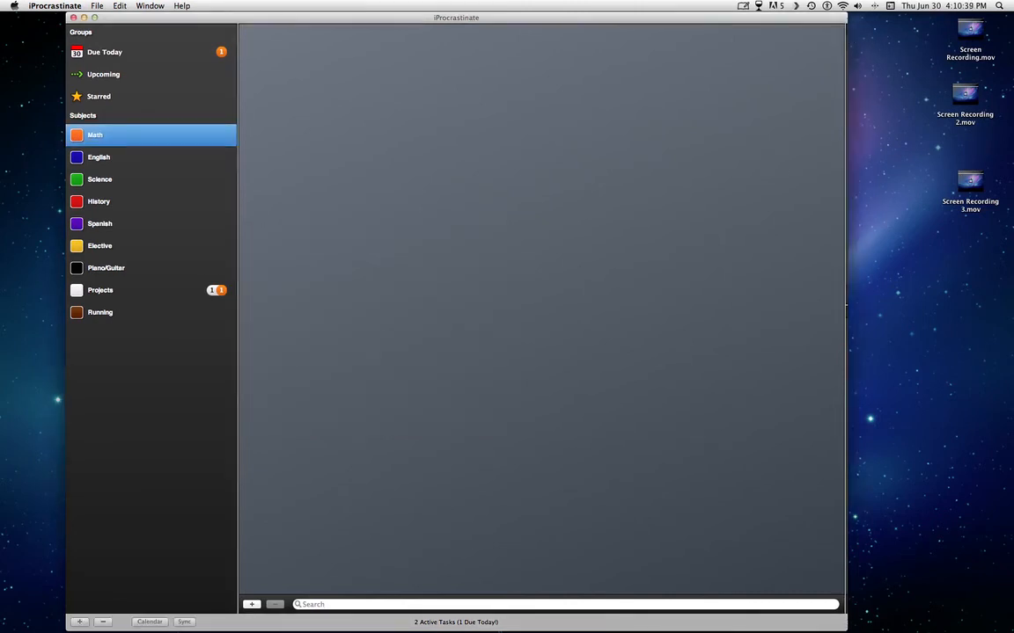
# Toggle the June 2011 calendar view on and off, then browse the iProcrastinate and File menus.
pyautogui.click(150, 7)
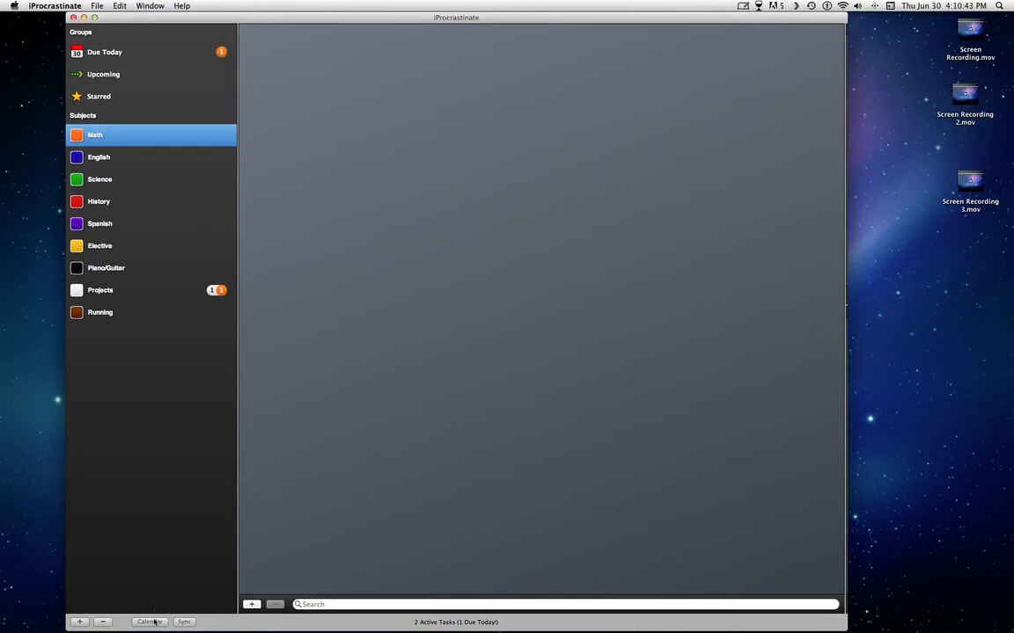
pyautogui.click(149, 622)
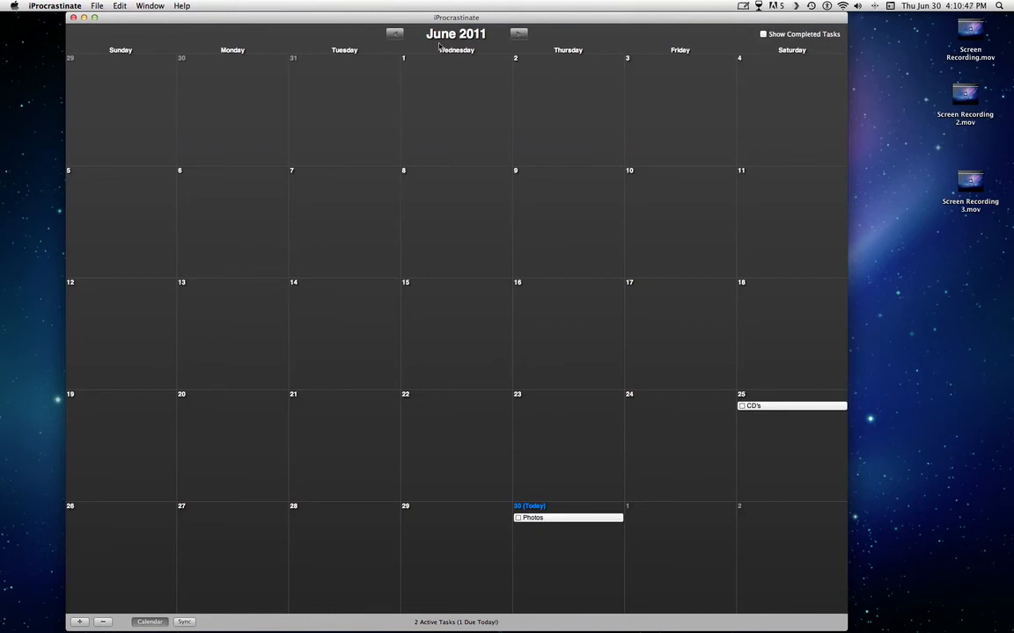
pyautogui.click(148, 622)
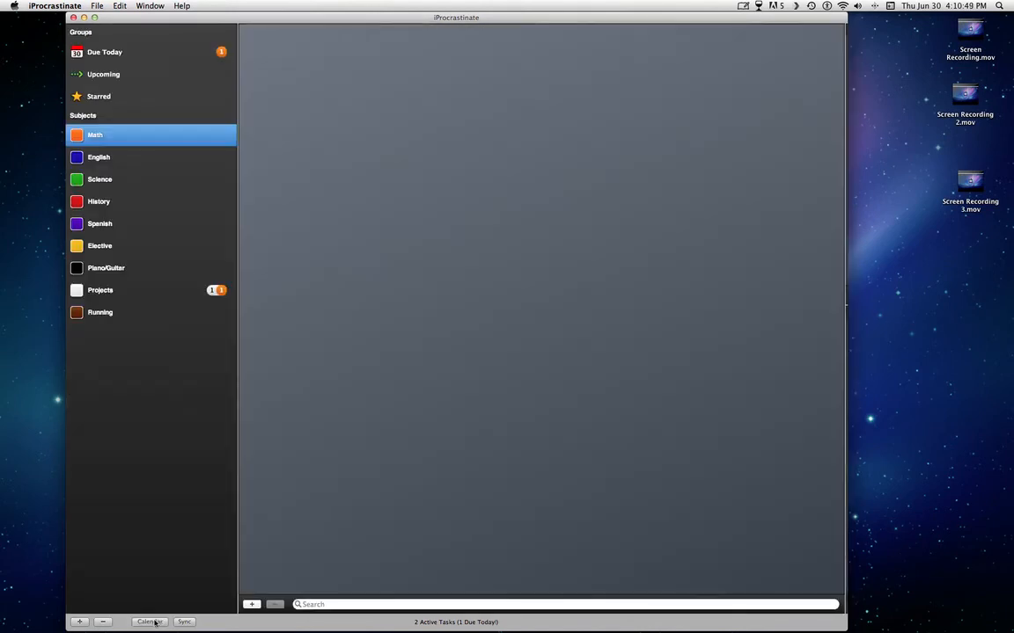
pyautogui.click(54, 6)
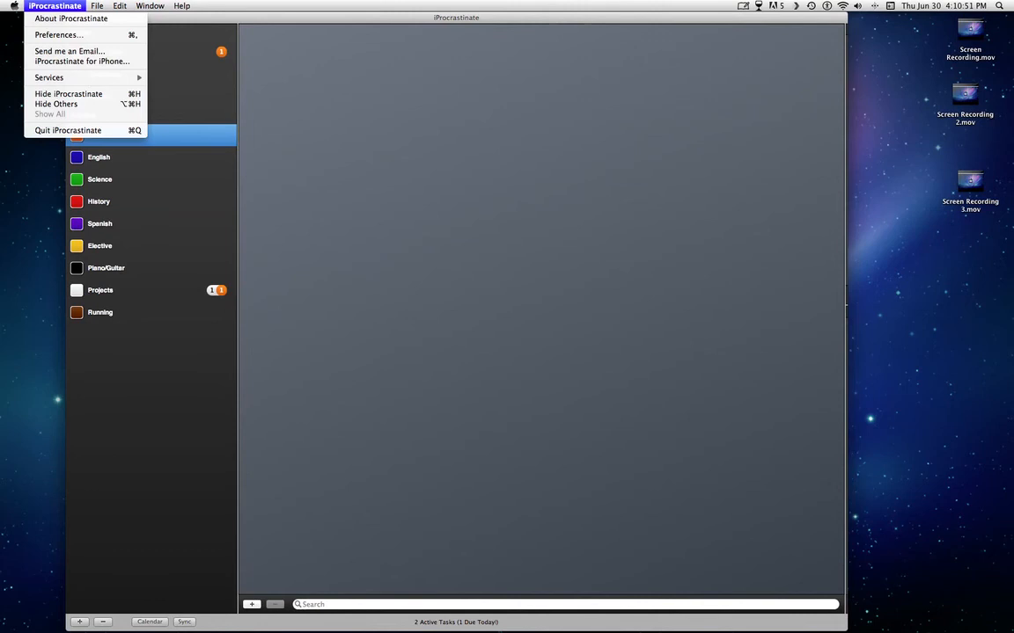
pyautogui.click(98, 6)
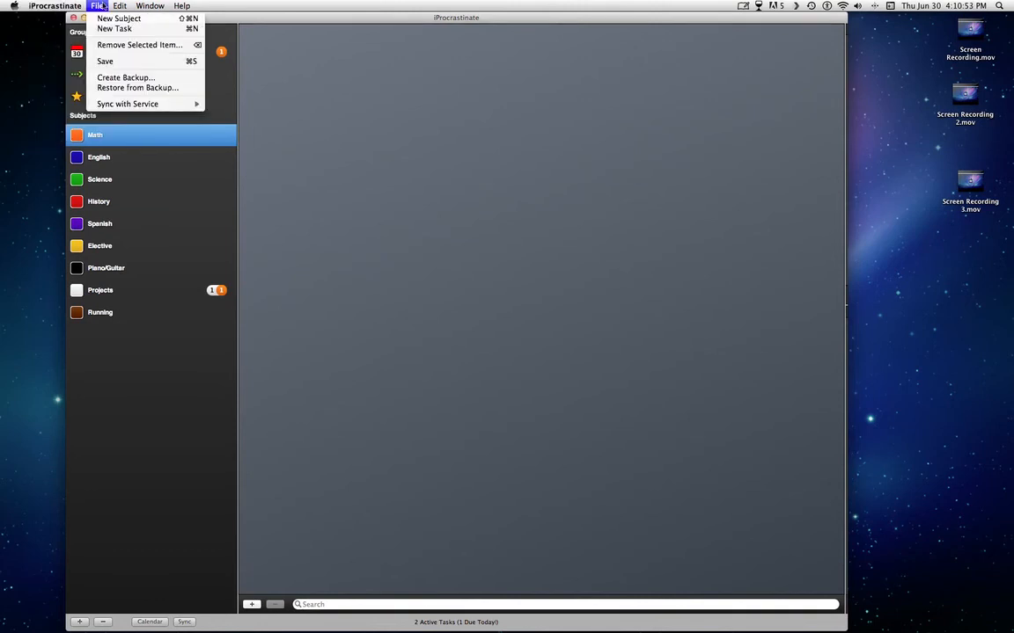
pyautogui.moveTo(136, 87)
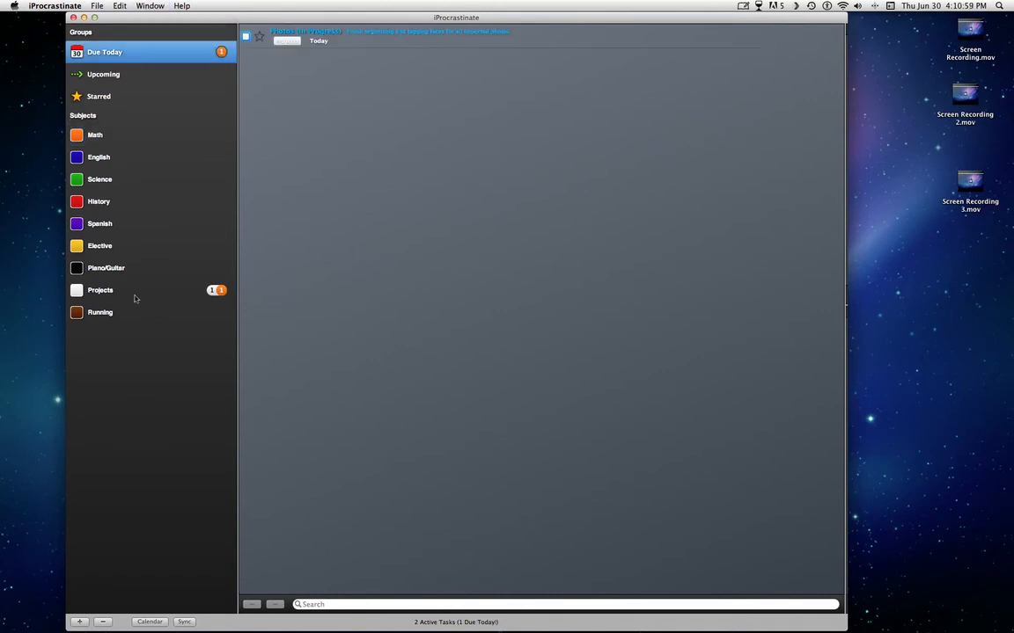
# In the Projects subject, add an 'Import' step to the CD's task.
pyautogui.click(99, 290)
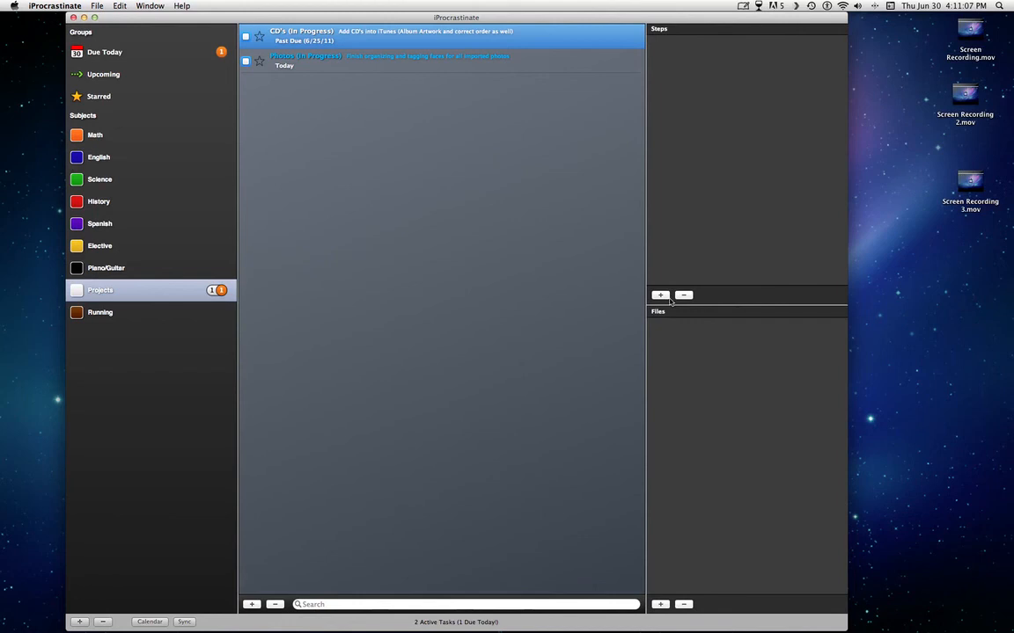
pyautogui.click(659, 295)
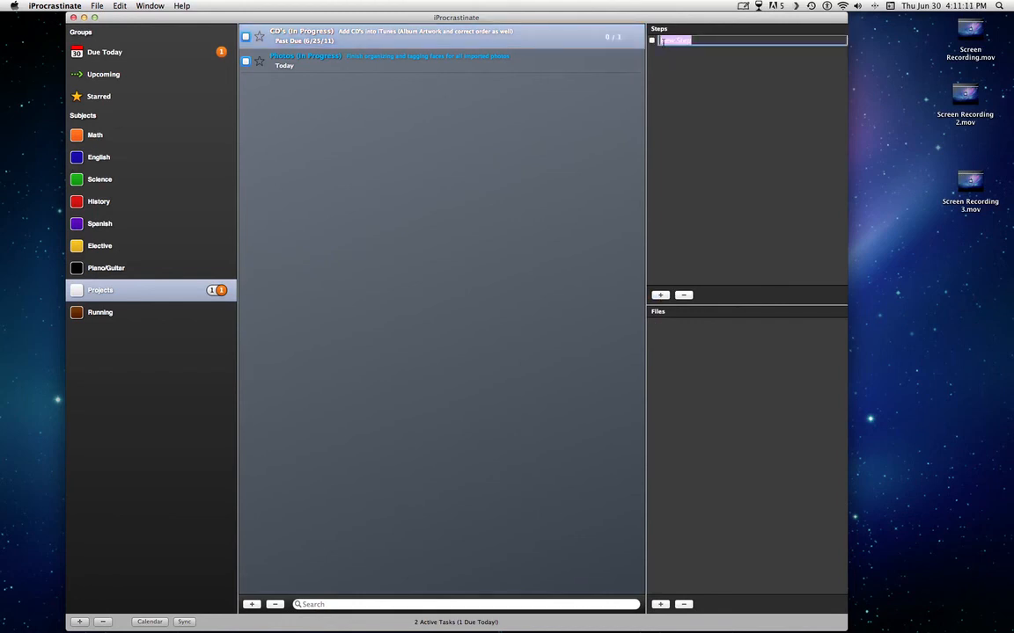
pyautogui.write('Import')
pyautogui.write('Get Artwork')
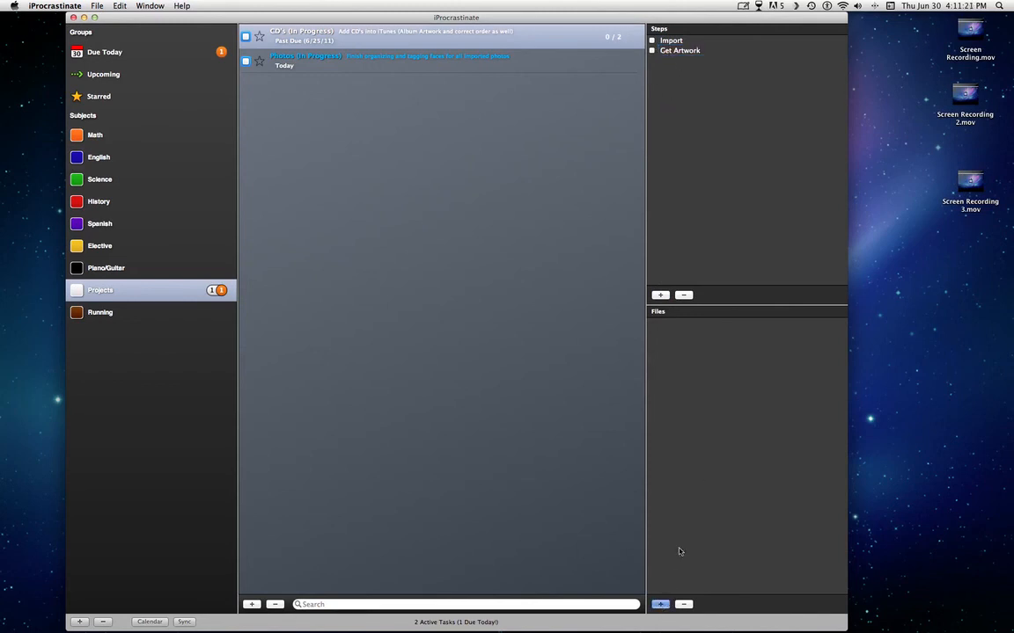
pyautogui.click(660, 604)
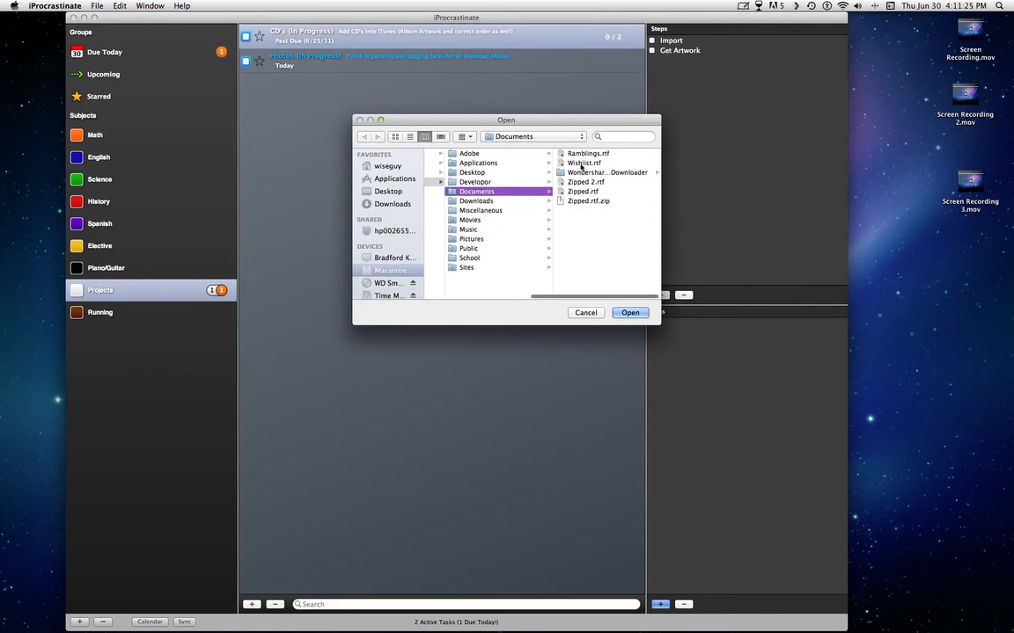
pyautogui.click(586, 312)
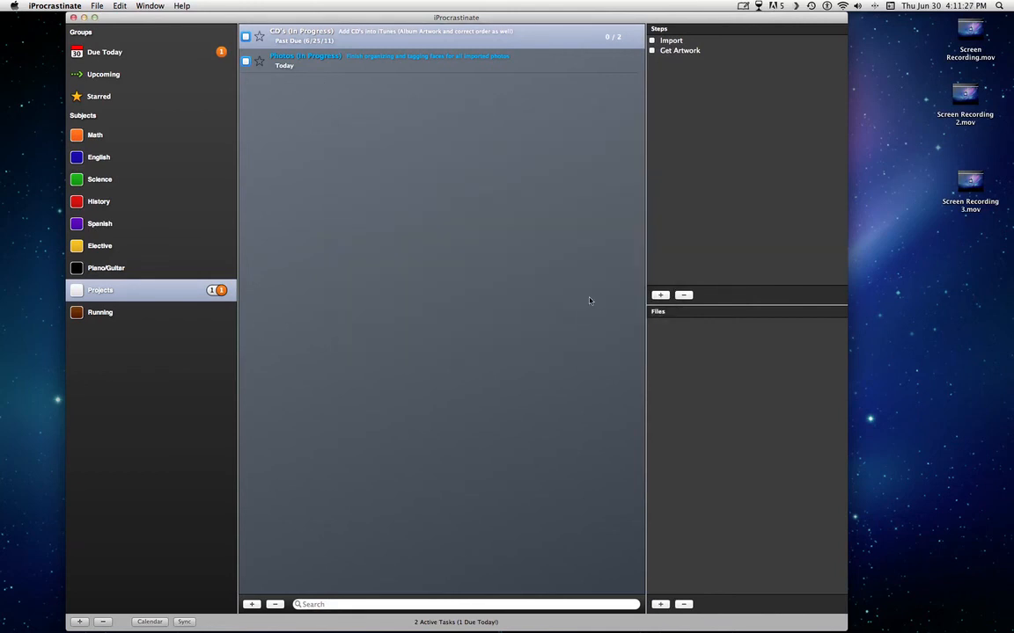
pyautogui.moveTo(757, 353)
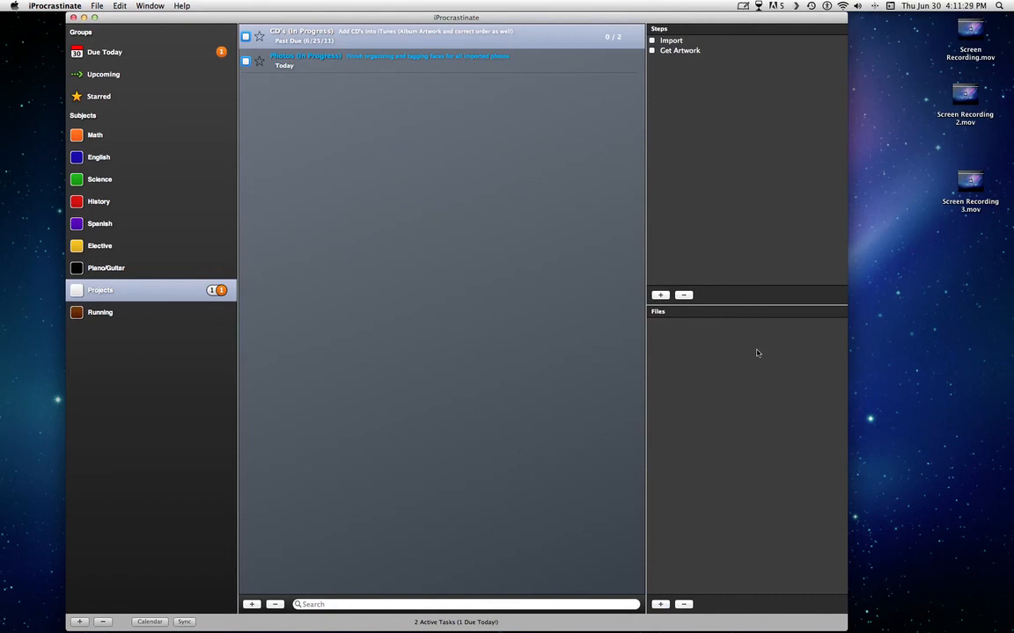
pyautogui.moveTo(749, 353)
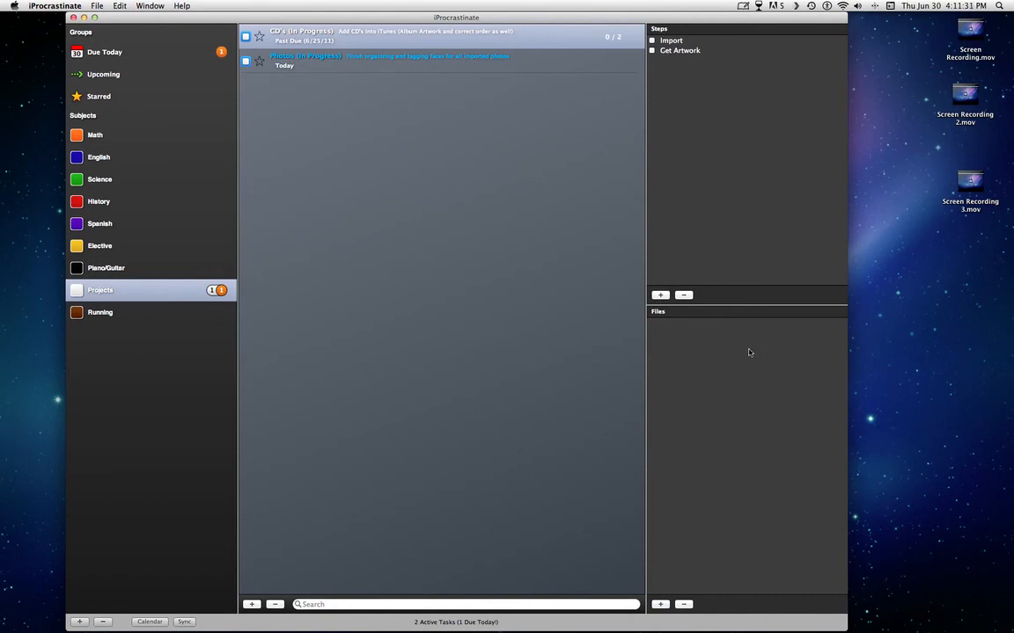
pyautogui.moveTo(699, 400)
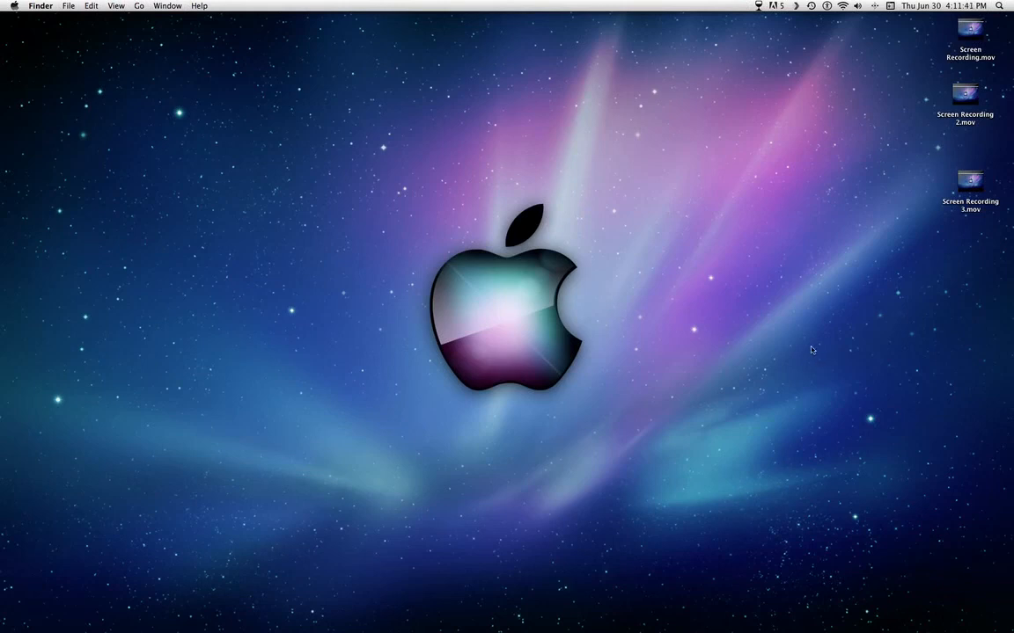
pyautogui.moveTo(922, 44)
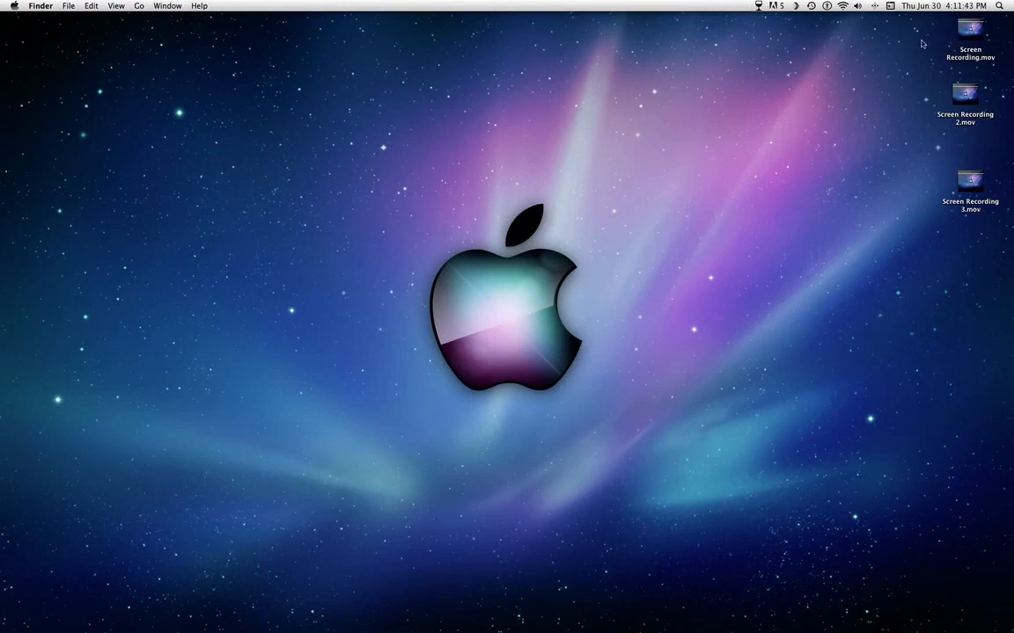